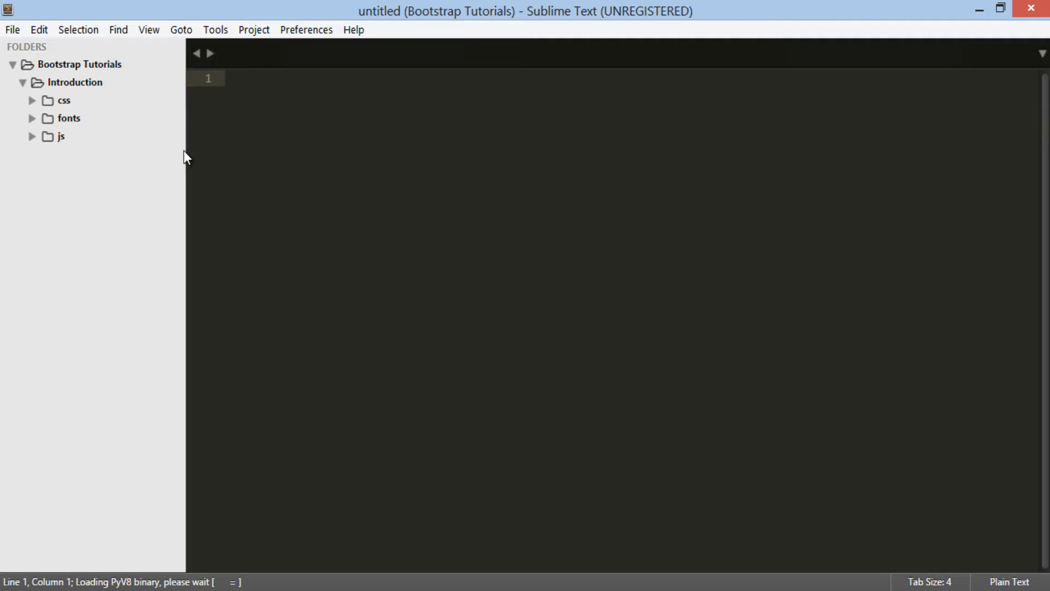
# Narrow the sidebar and add a new file to the Introduction folder from its context menu.
pyautogui.moveTo(186, 147); pyautogui.dragTo(129, 147)
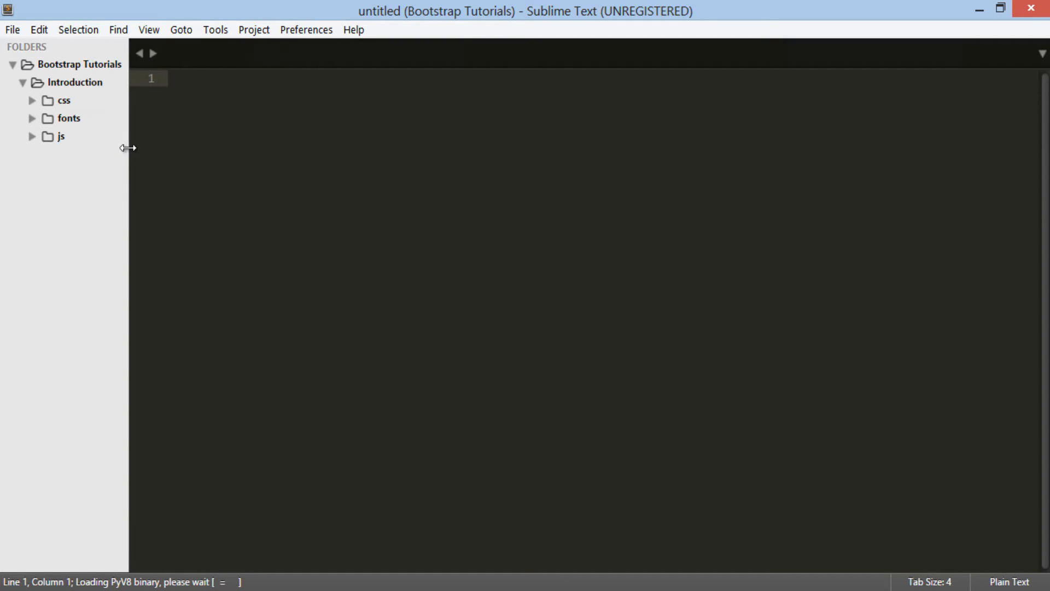
pyautogui.click(22, 81)
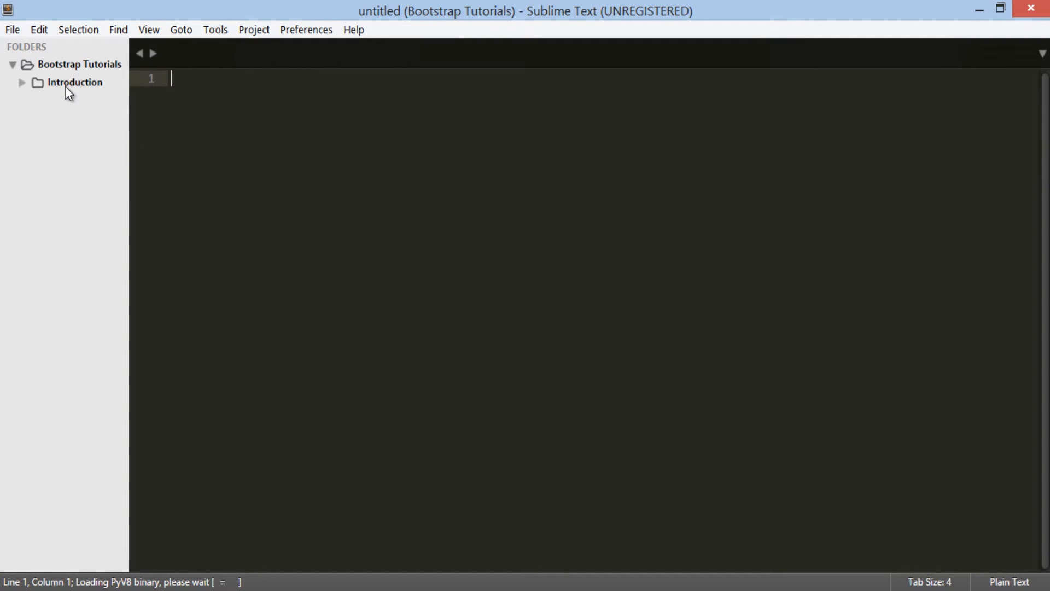
pyautogui.rightClick(74, 82)
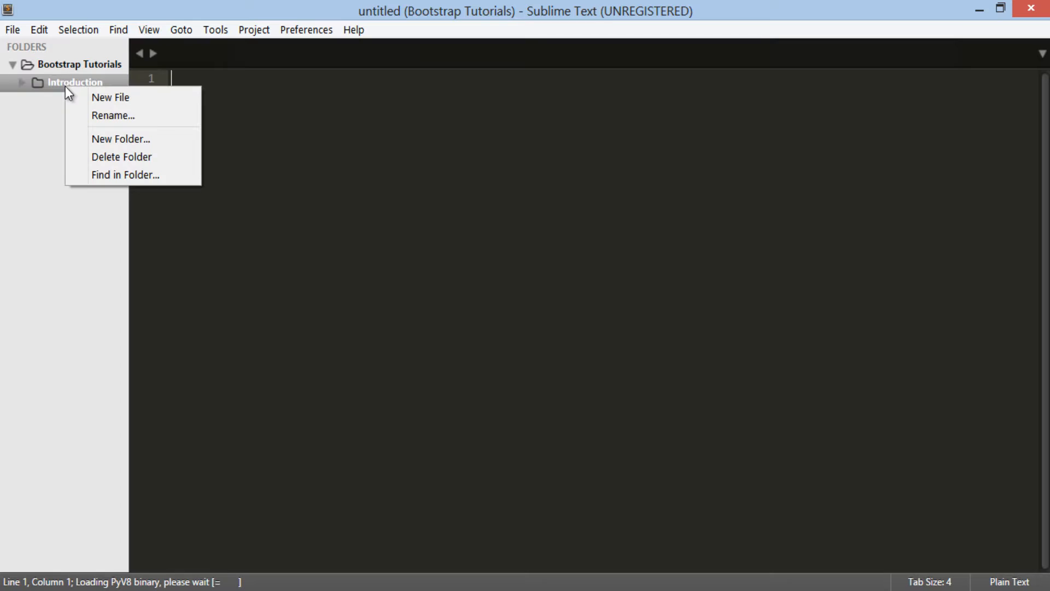
pyautogui.moveTo(109, 97)
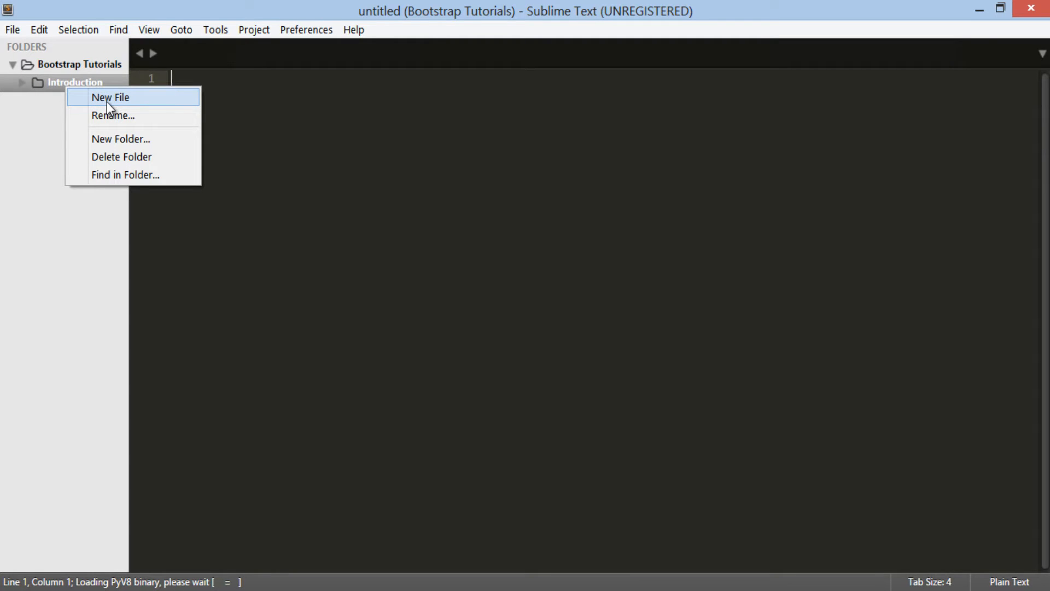
pyautogui.click(109, 97)
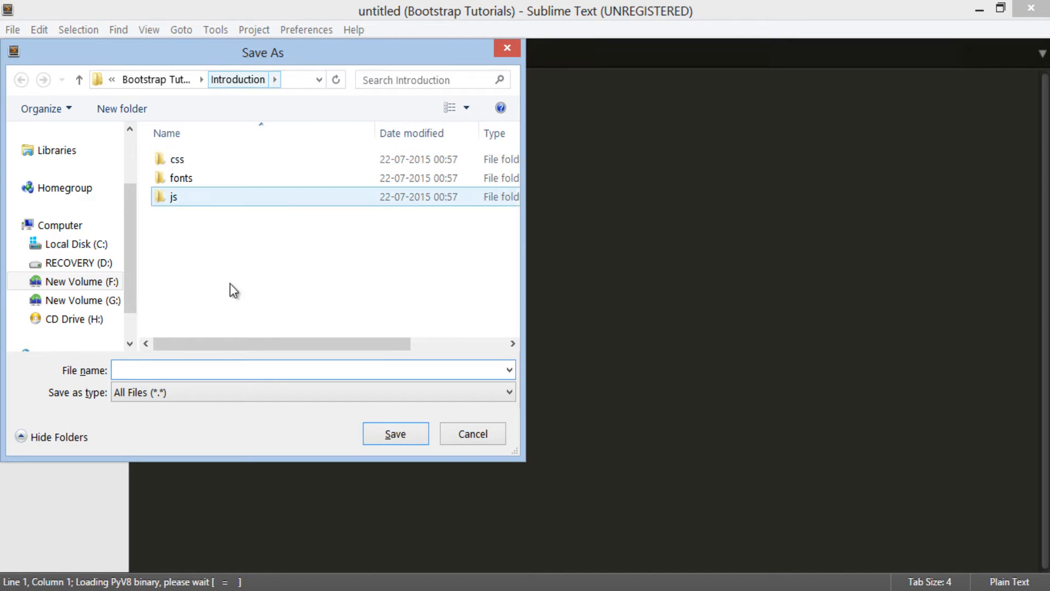
# Name the new file index.html and save it.
pyautogui.write('inde')
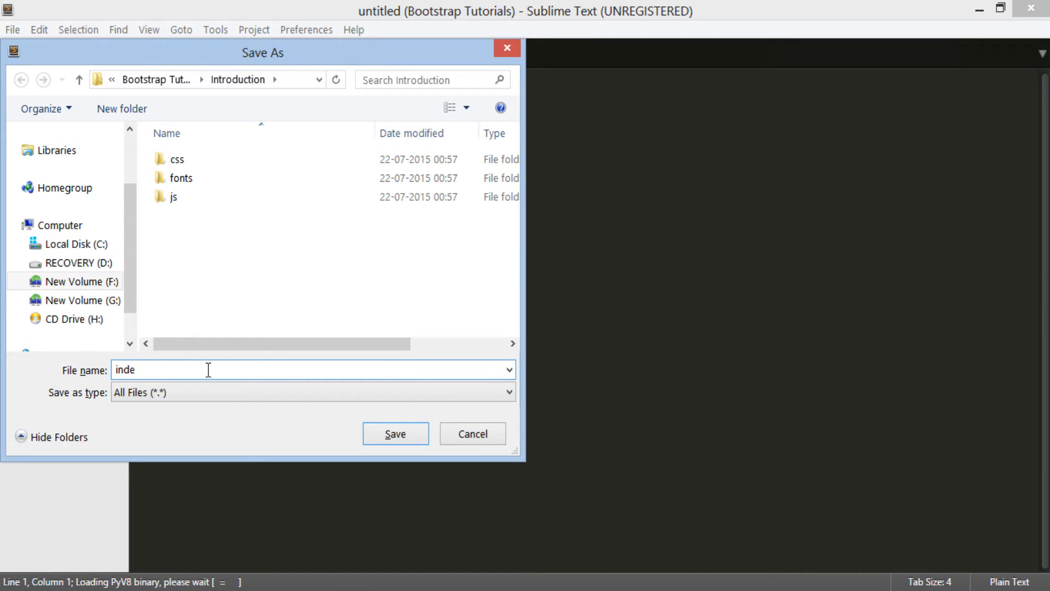
pyautogui.write('x.html')
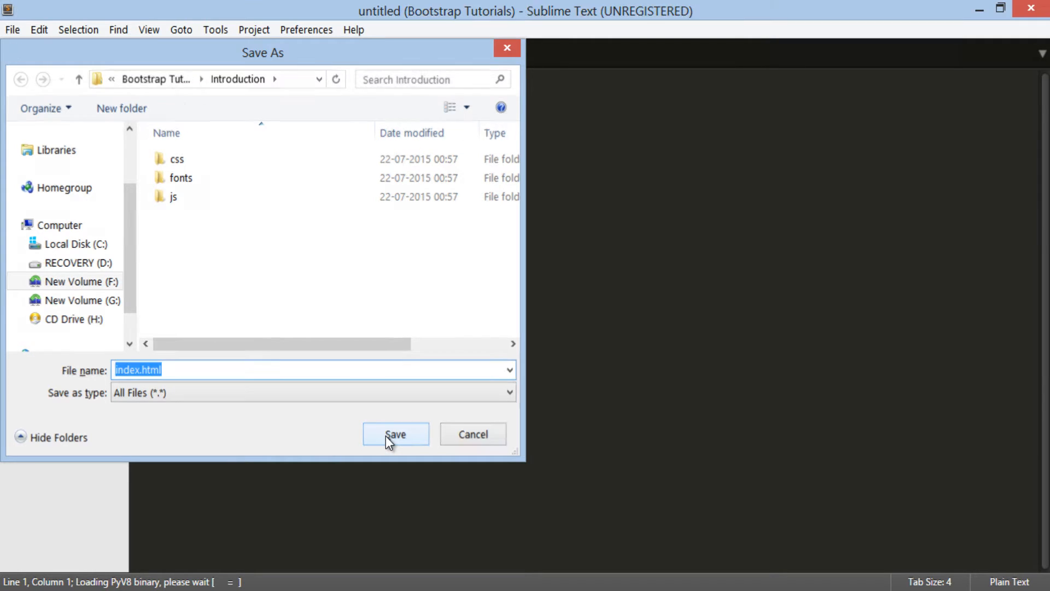
pyautogui.click(395, 434)
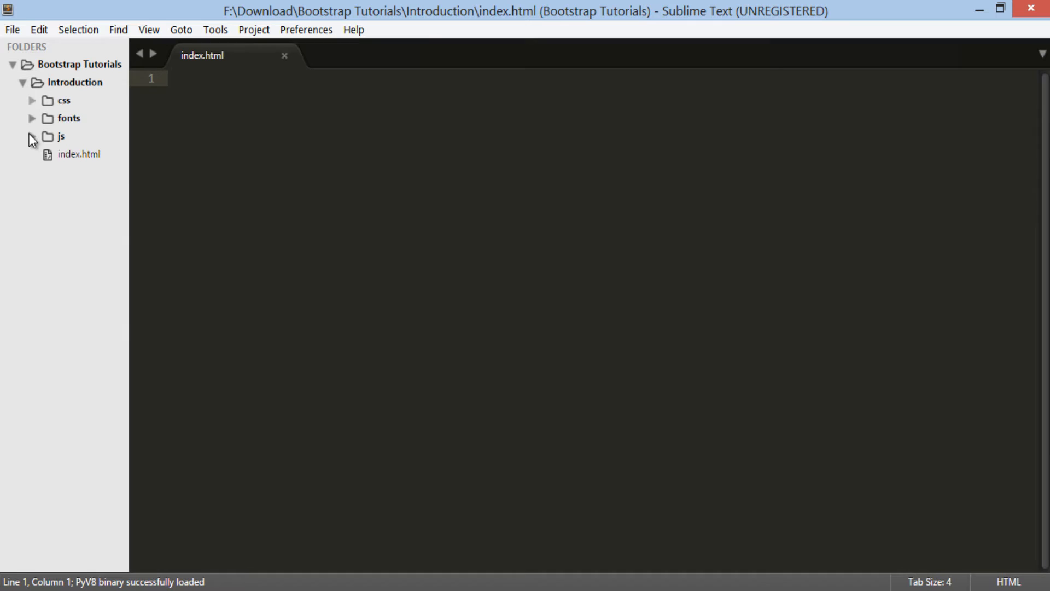
# Type <!DOCTYPE html>, expand the html snippet, and title the page 'Introduction to Bootstrap 3'.
pyautogui.click(78, 154)
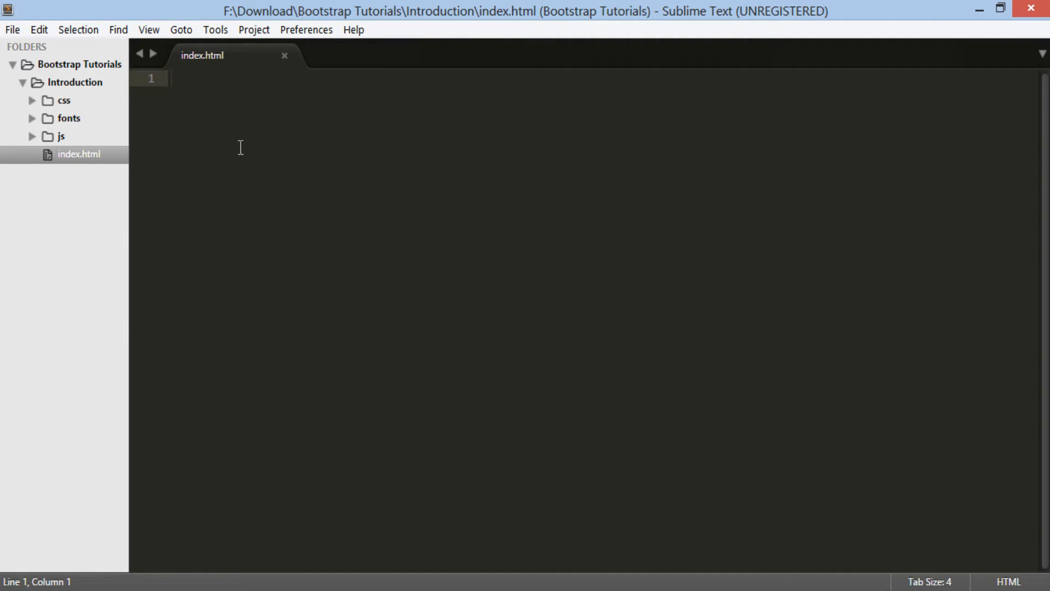
pyautogui.write('<')
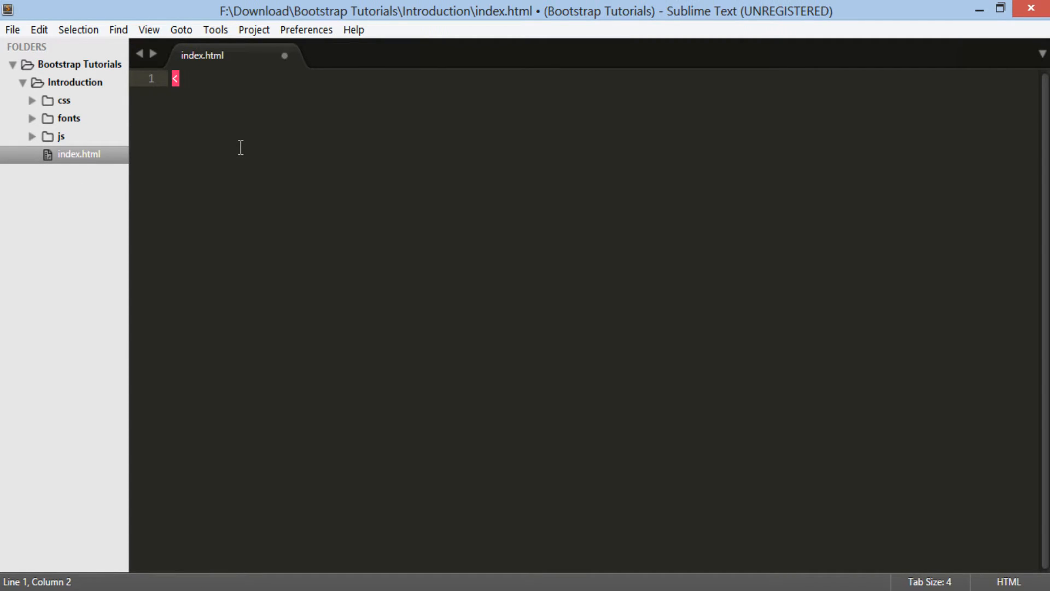
pyautogui.write('!DOCT')
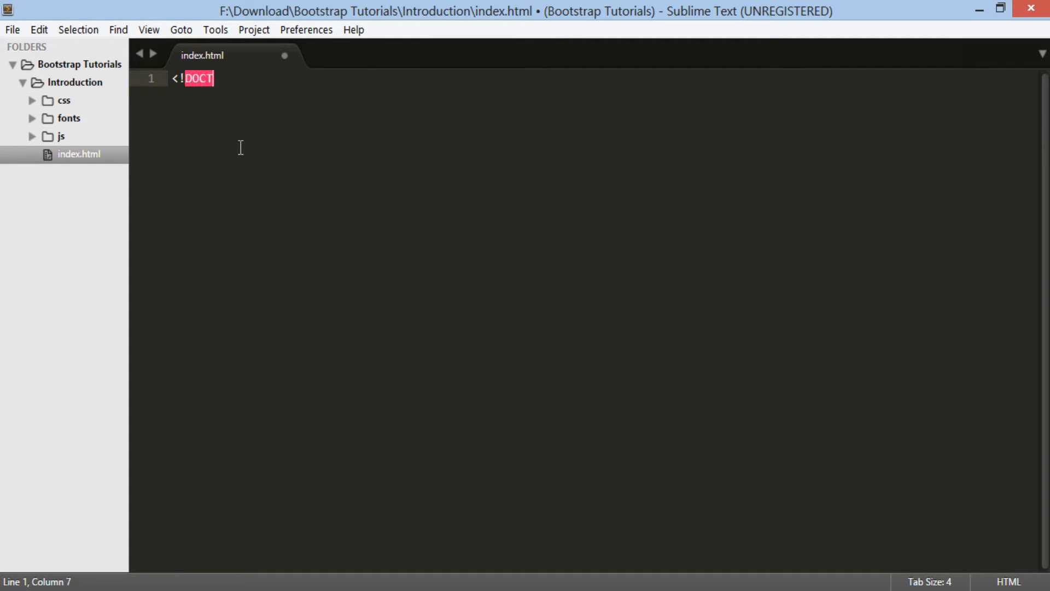
pyautogui.write('YPE ht')
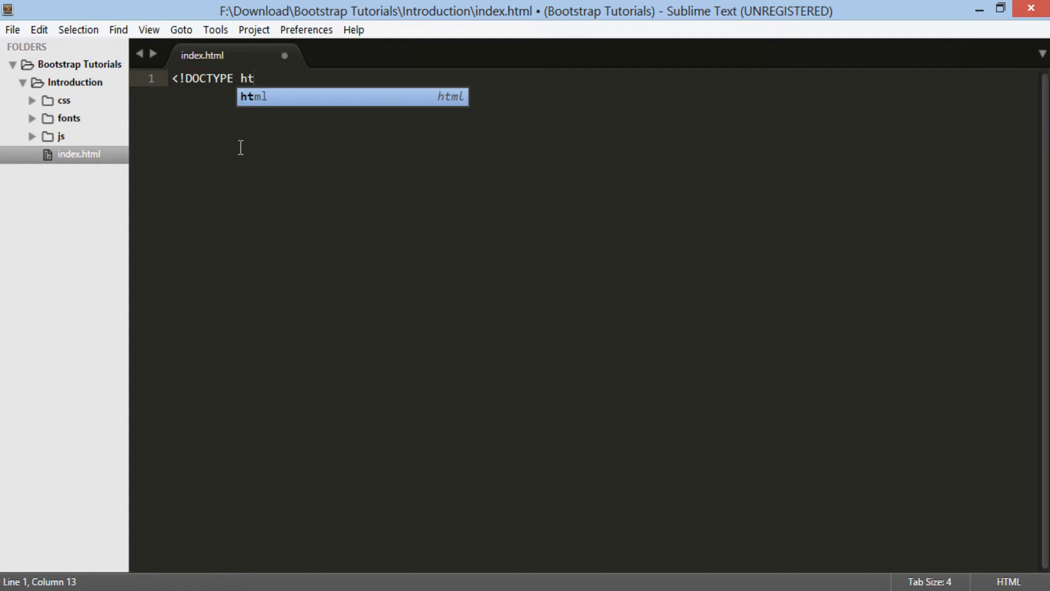
pyautogui.press('Tab')
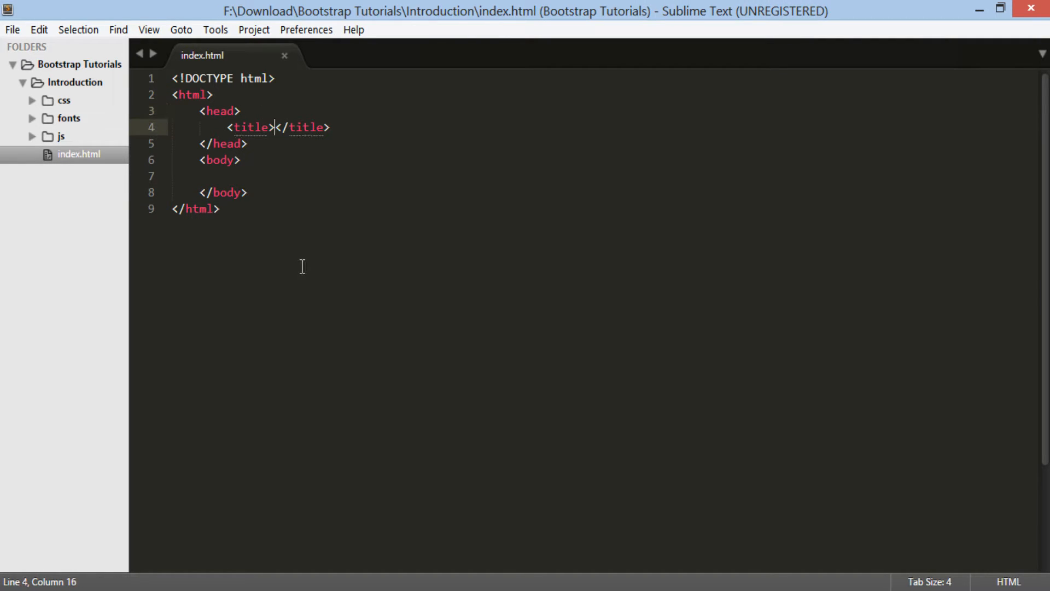
pyautogui.write('Introduction to Bootstrap 3')
pyautogui.write('<')
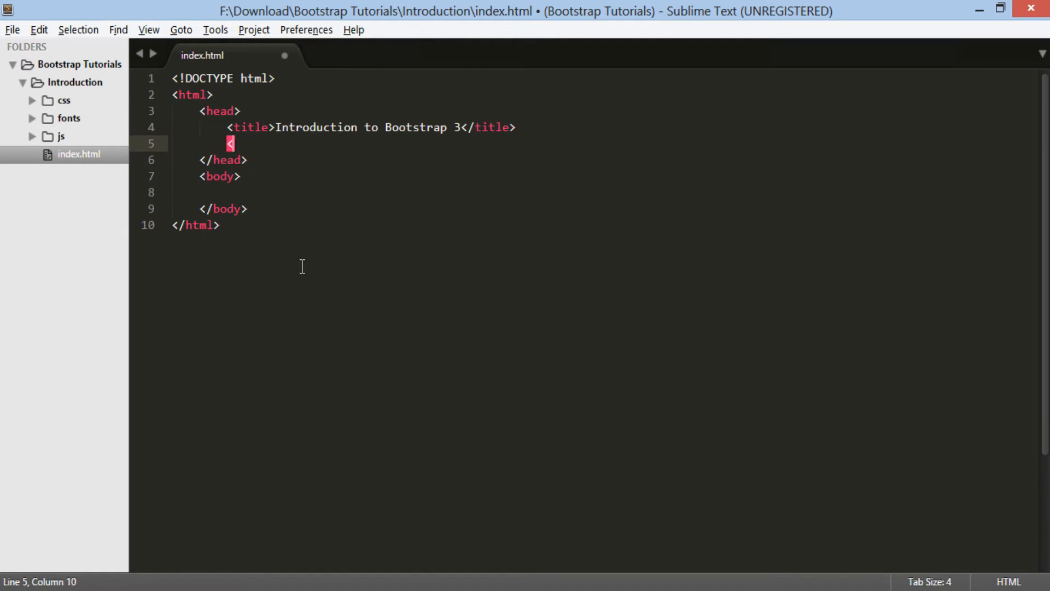
# Add a meta tag with charset="utf-8" to the head.
pyautogui.write('meta')
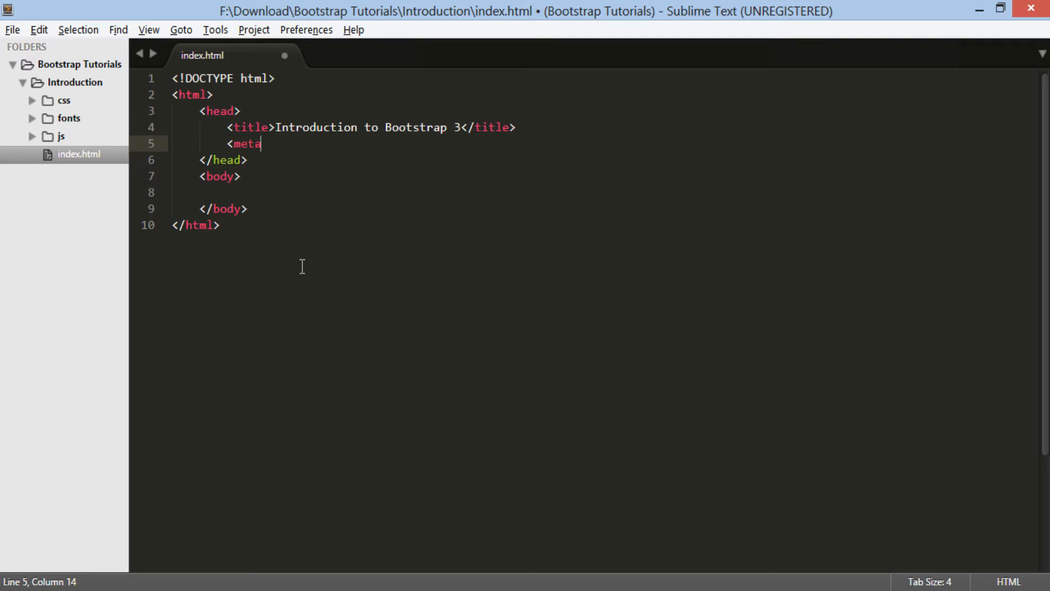
pyautogui.write('cha>')
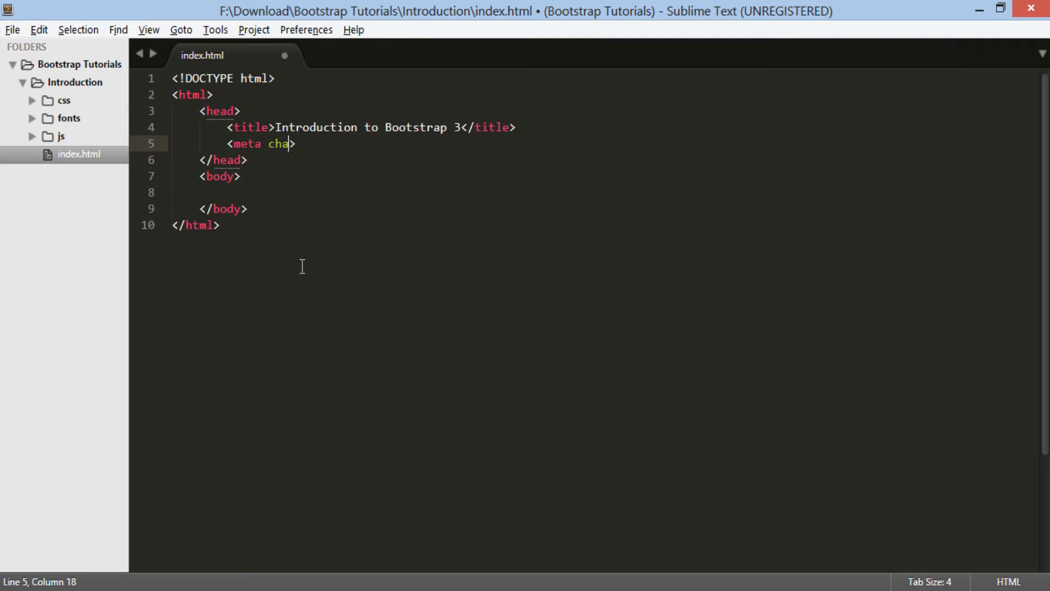
pyautogui.write('rset')
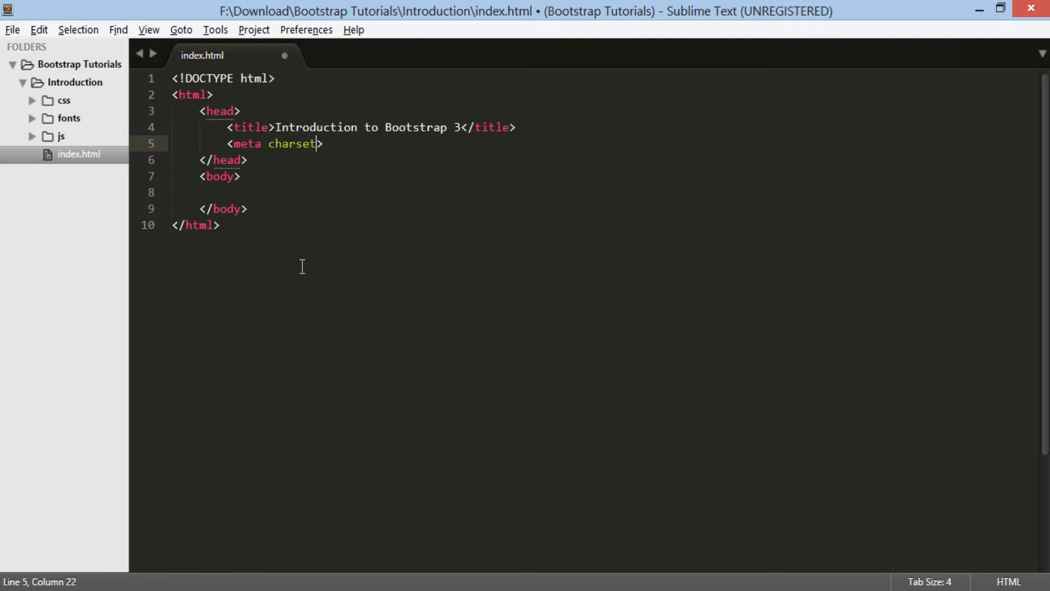
pyautogui.write('=')
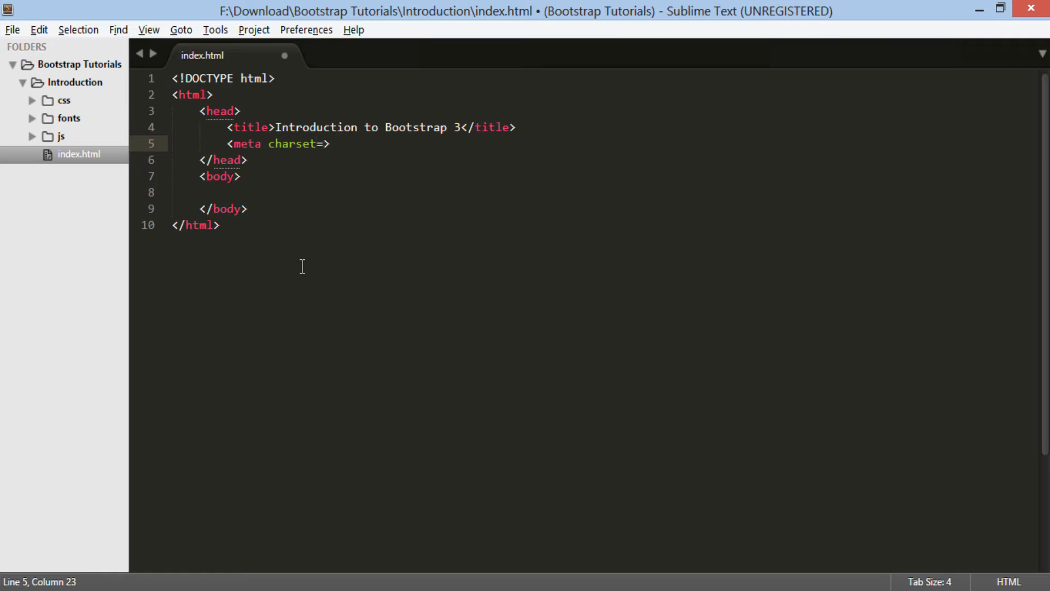
pyautogui.write('"utf"')
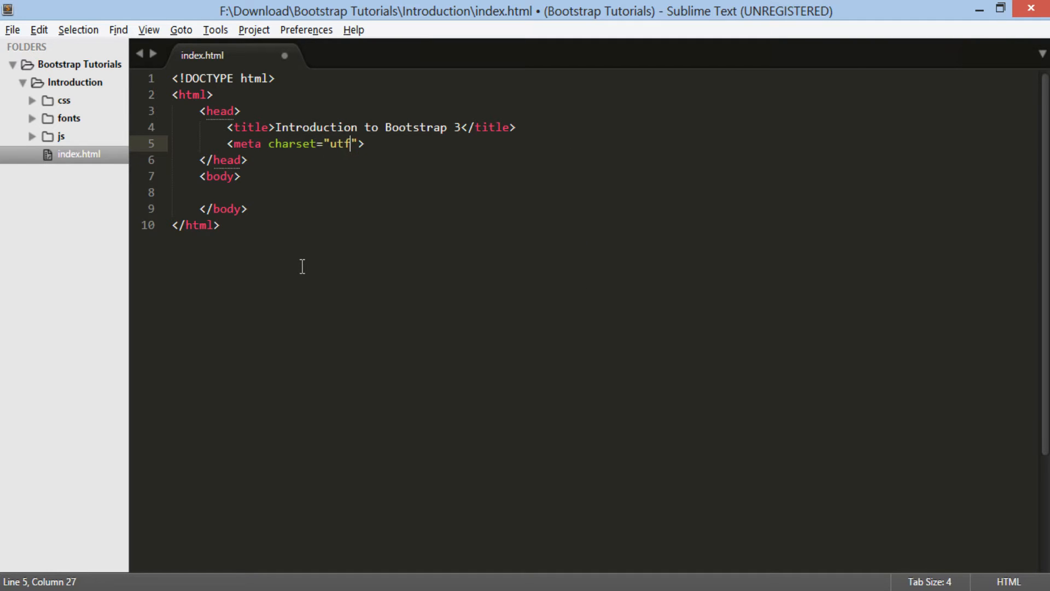
pyautogui.write('-8')
pyautogui.write('<')
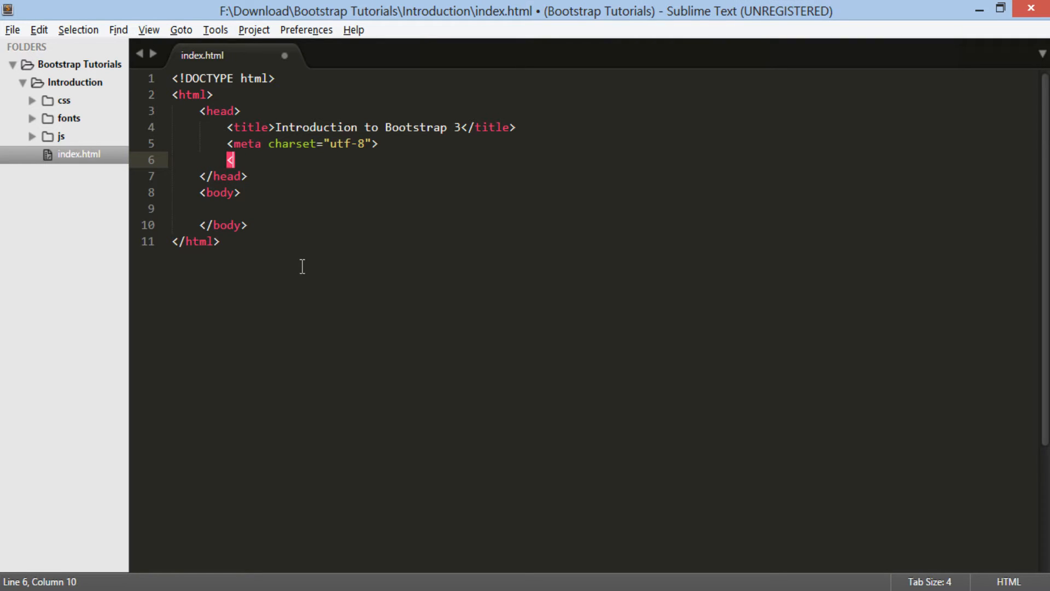
# Add a viewport meta tag with content width=device-width, initial-scale=1.0 and save.
pyautogui.write('me')
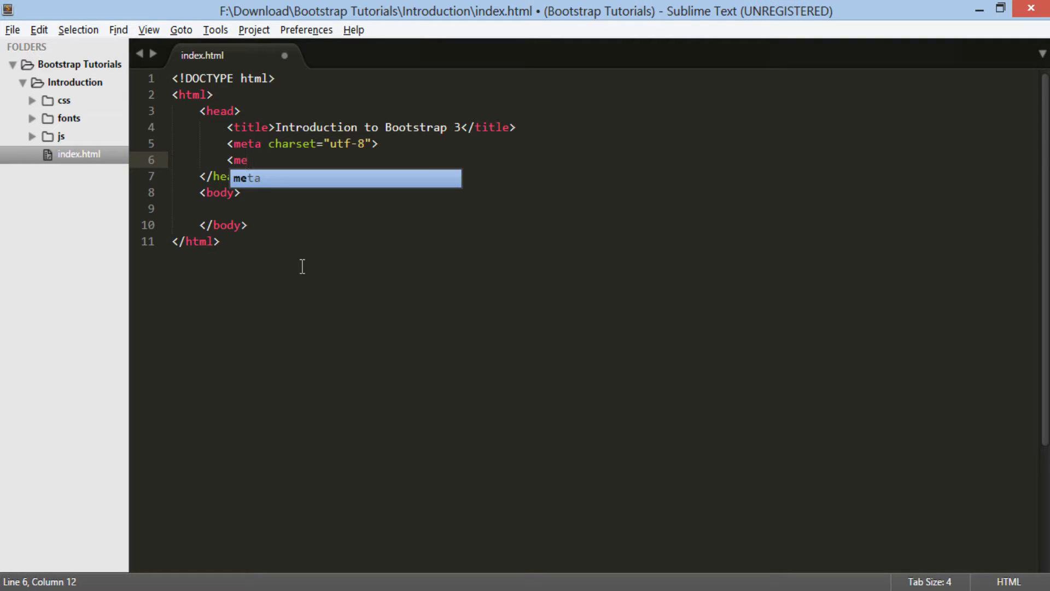
pyautogui.press('tab')
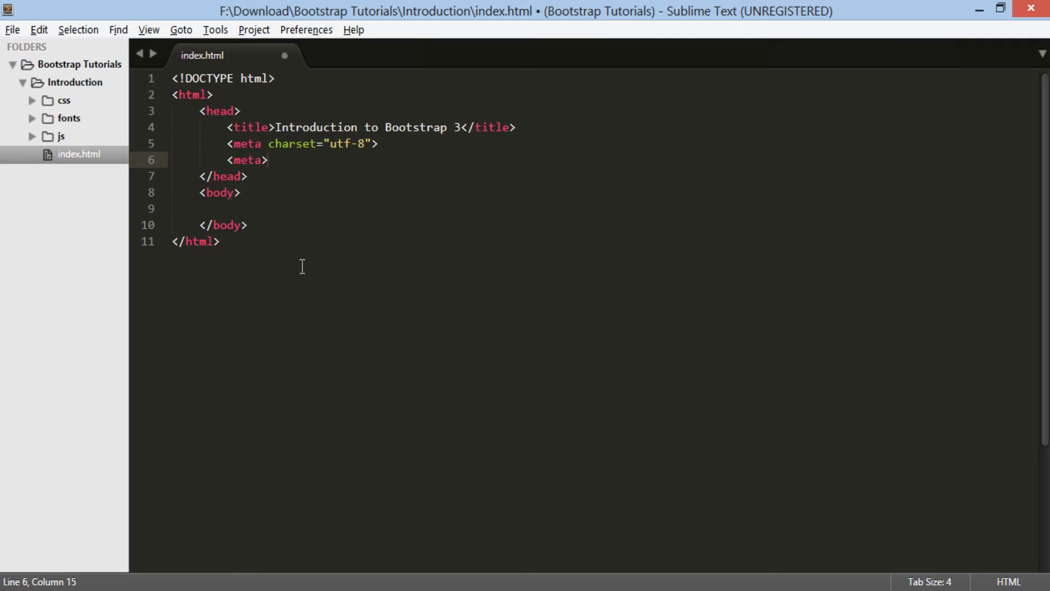
pyautogui.write('name="view')
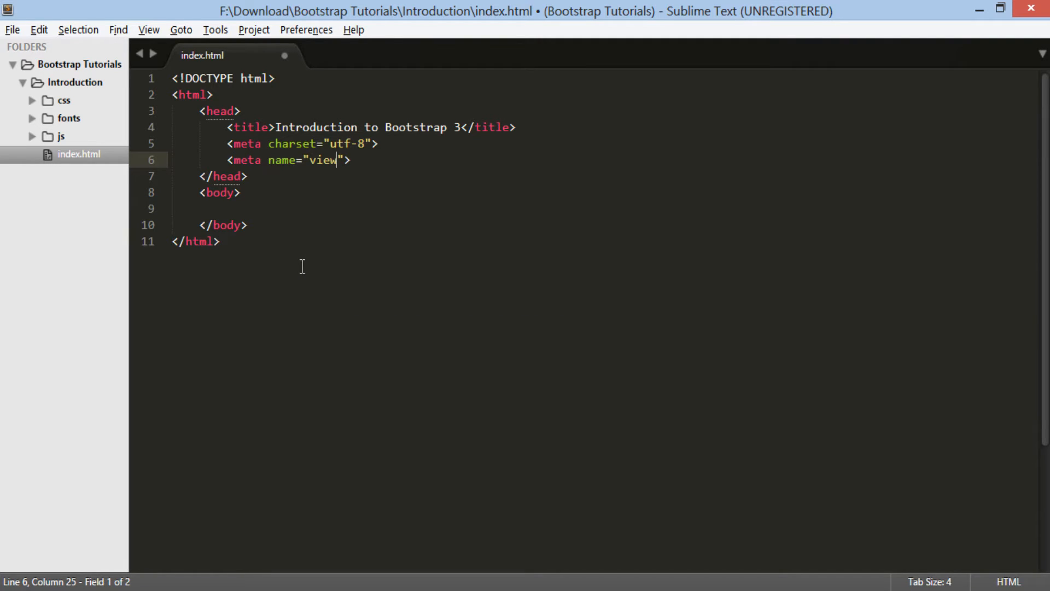
pyautogui.write('port')
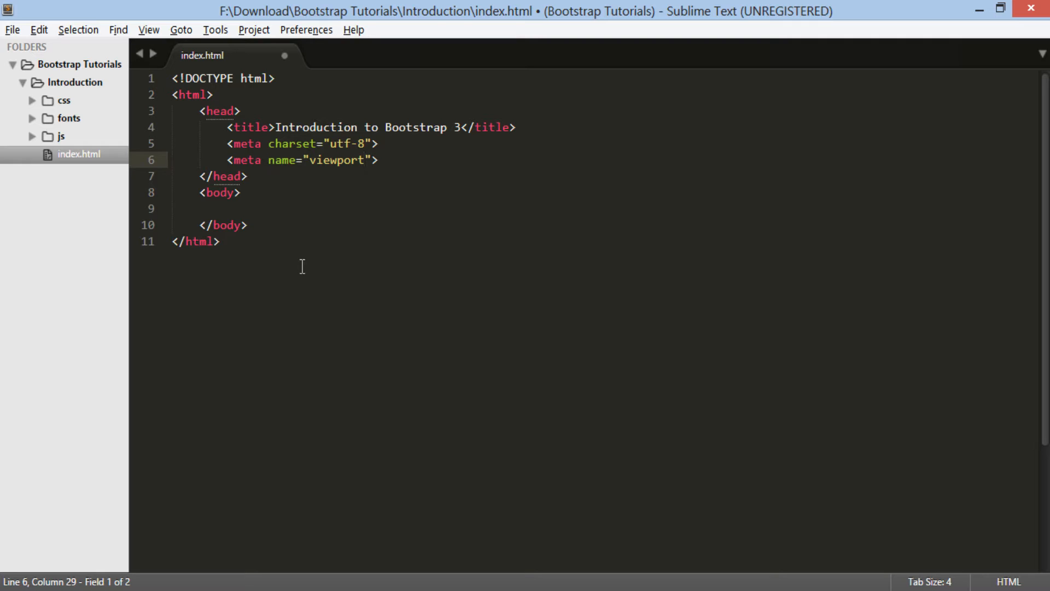
pyautogui.write('content=""')
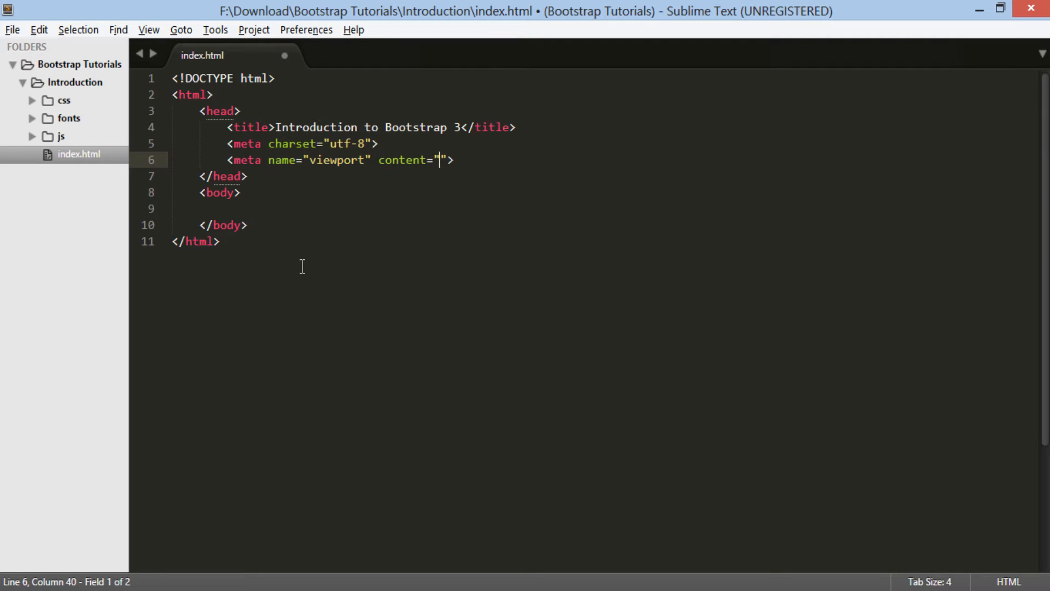
pyautogui.write('width=d')
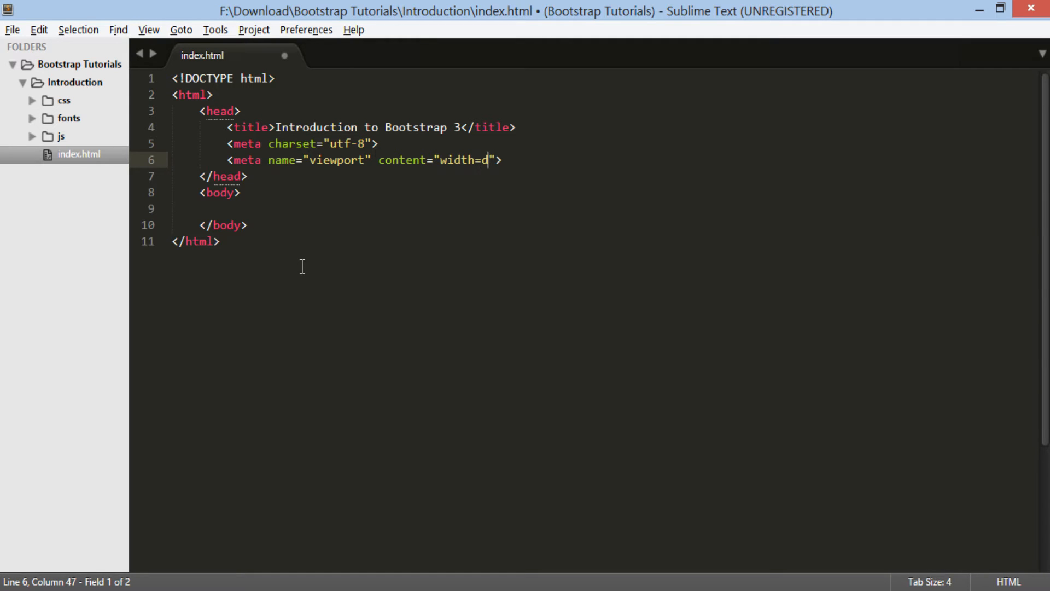
pyautogui.write('evice')
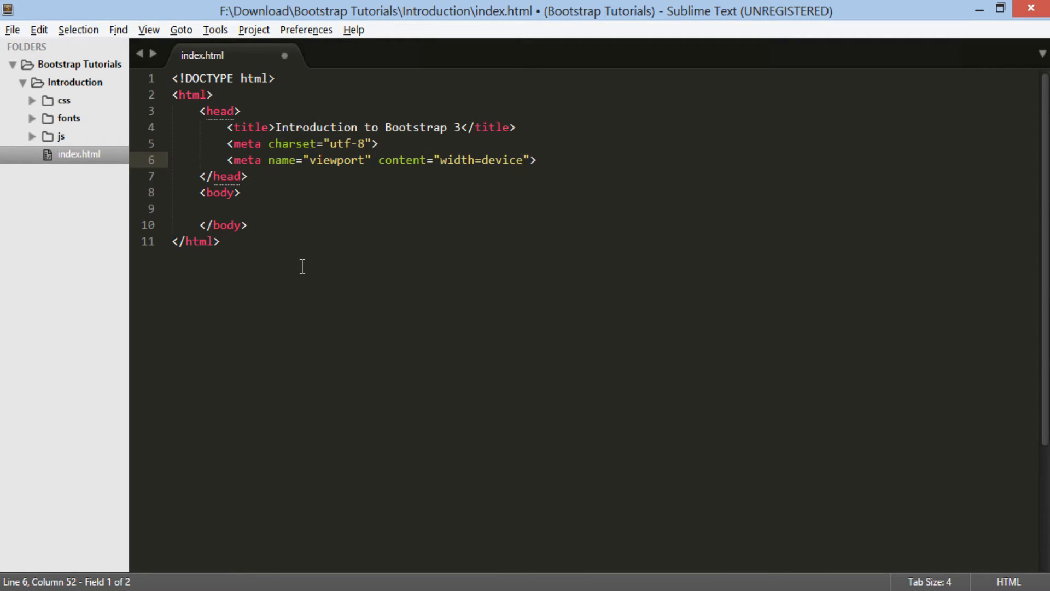
pyautogui.write('-wid')
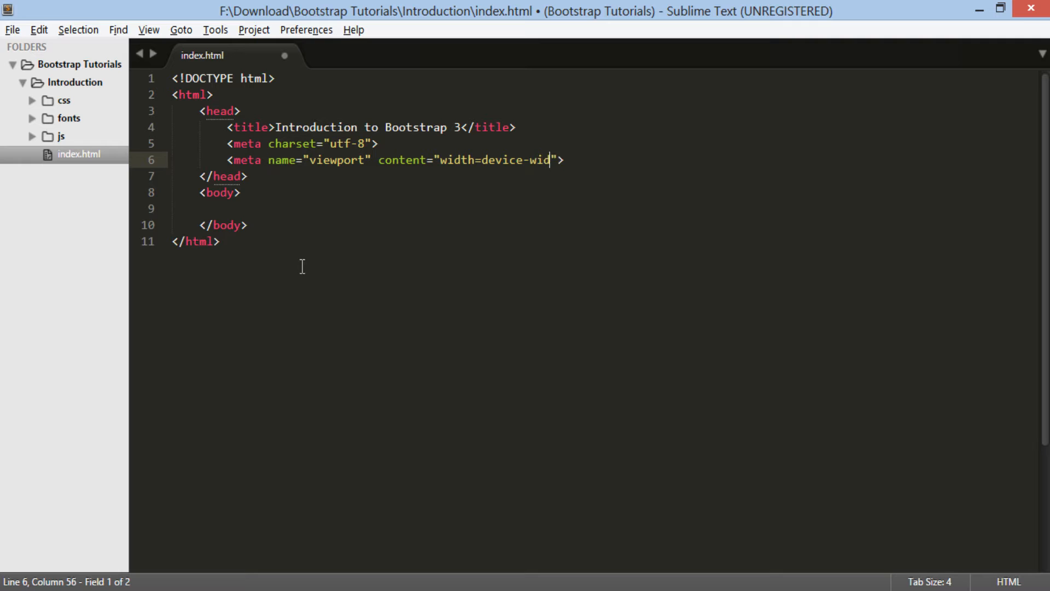
pyautogui.write('th,')
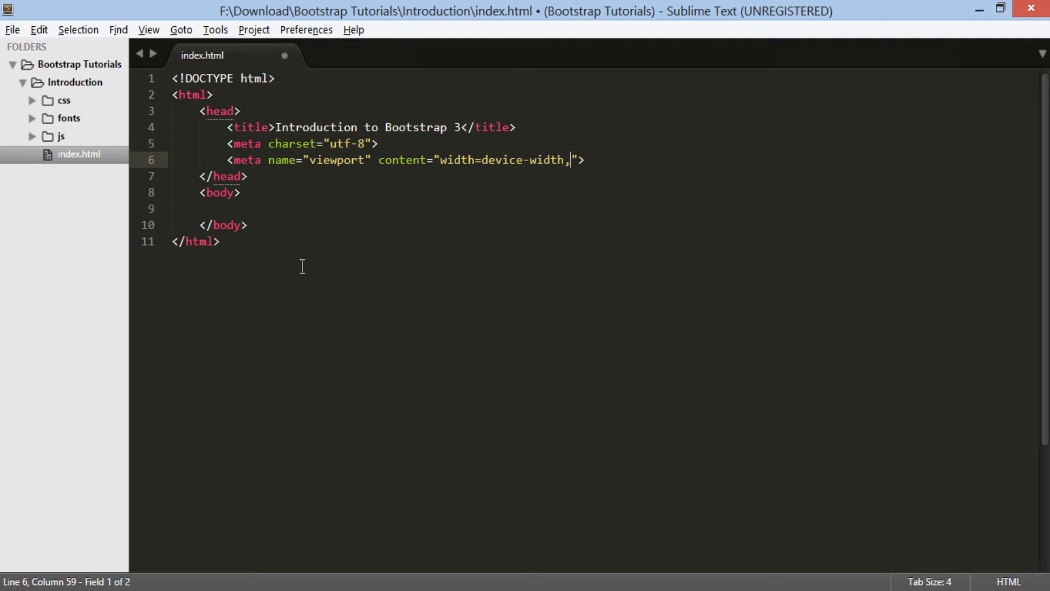
pyautogui.write('initi')
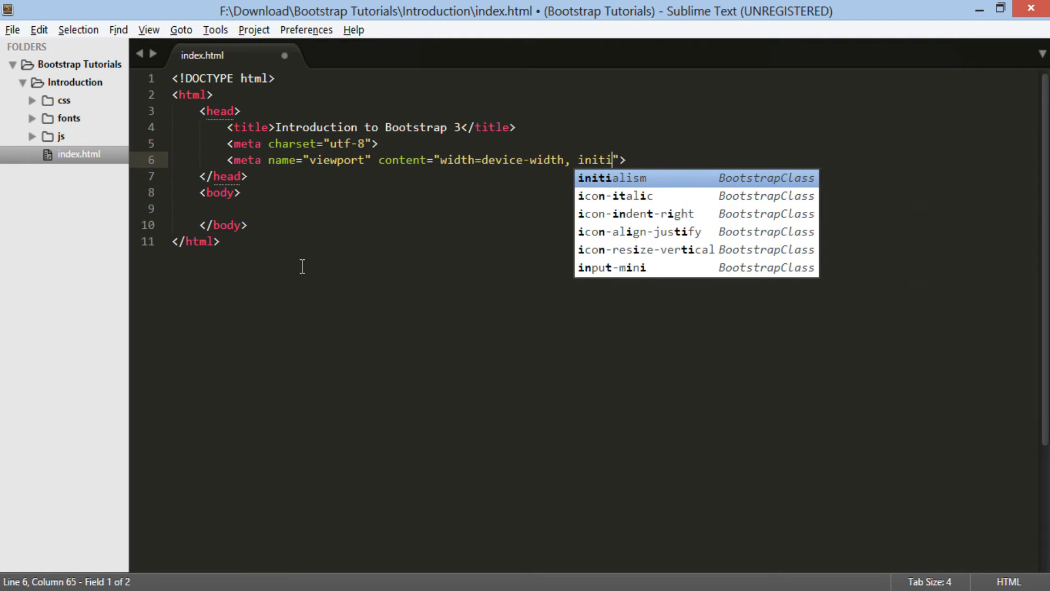
pyautogui.write('al-')
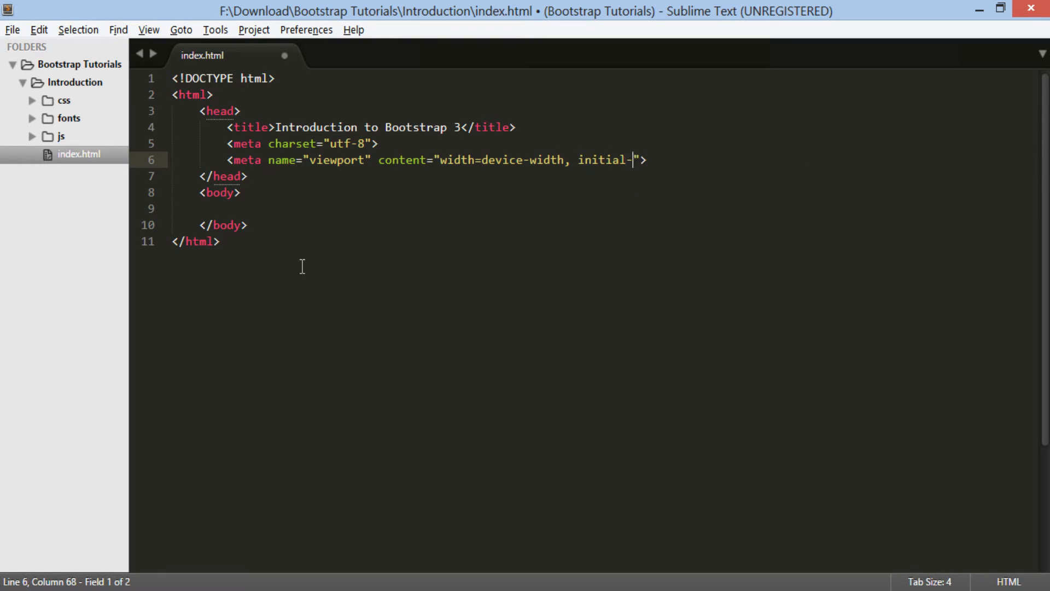
pyautogui.write('scale=1')
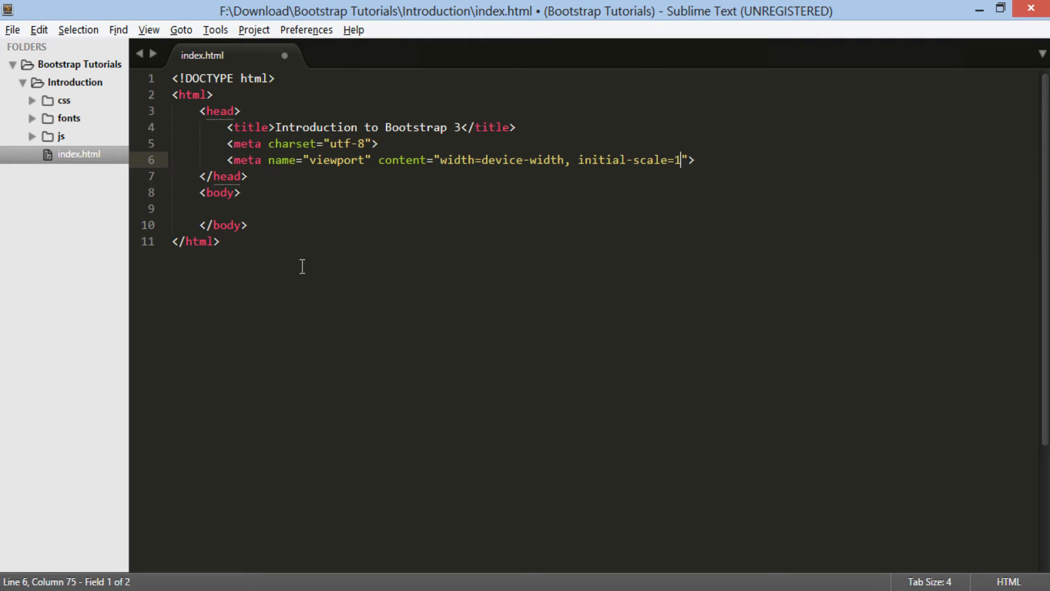
pyautogui.write('.0')
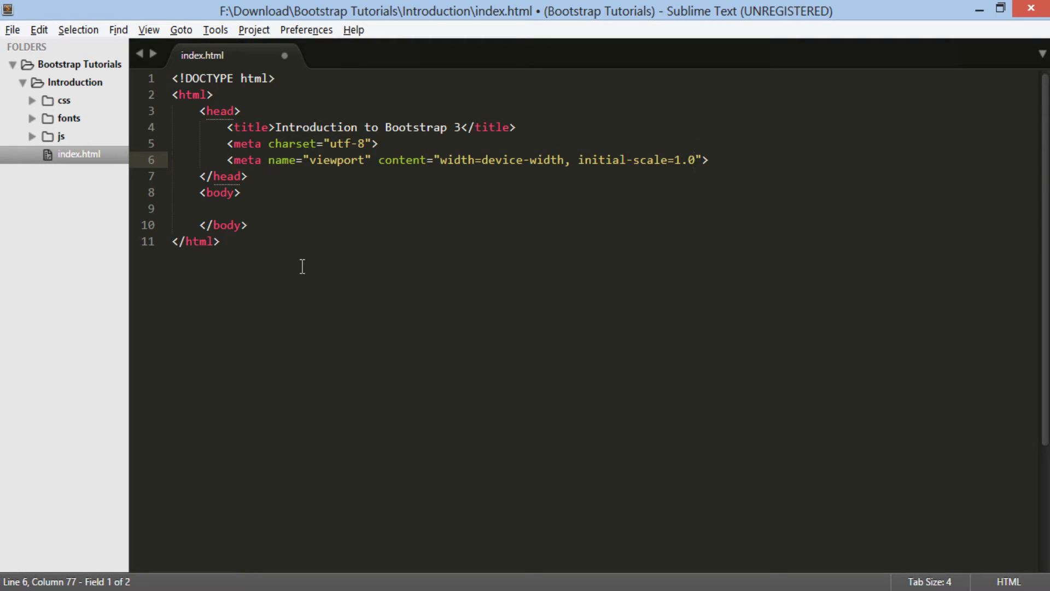
pyautogui.press('ctrl+s')
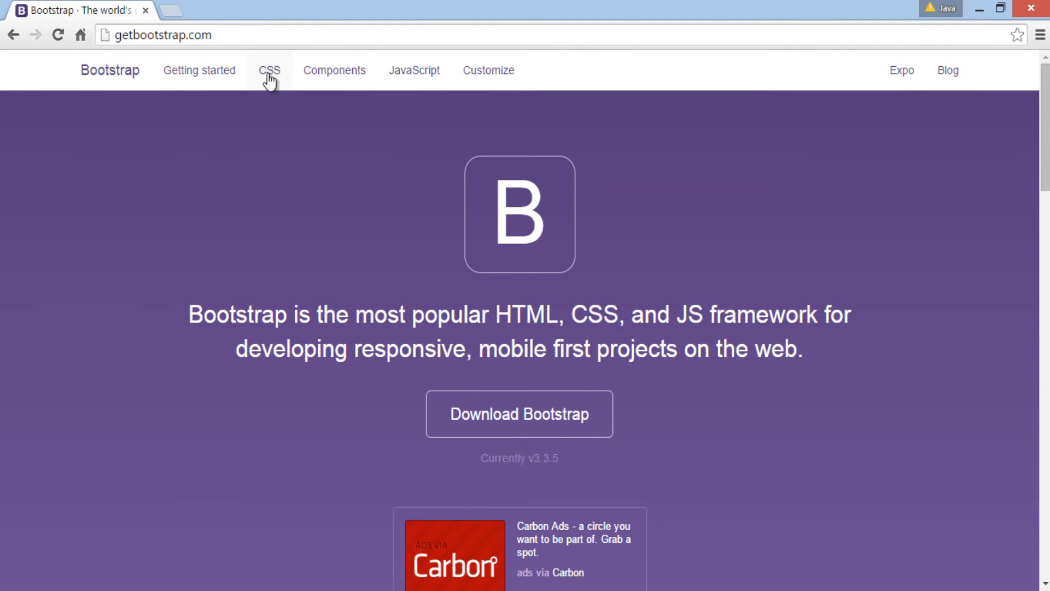
# Open Bootstrap's CSS page, scroll to Mobile first, and select the viewport and zoom-disabling text.
pyautogui.click(268, 71)
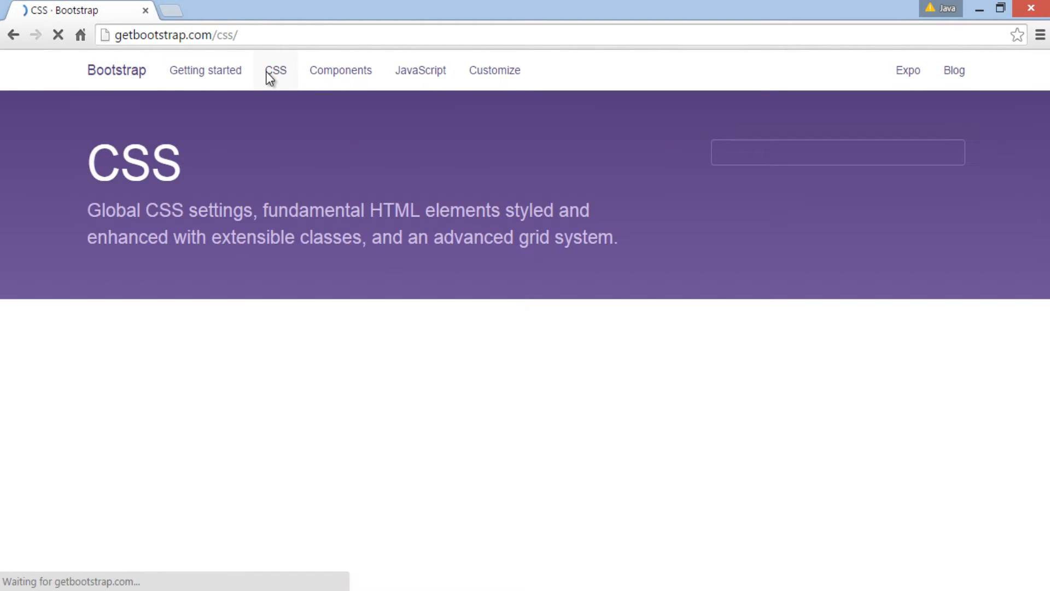
pyautogui.click(274, 71)
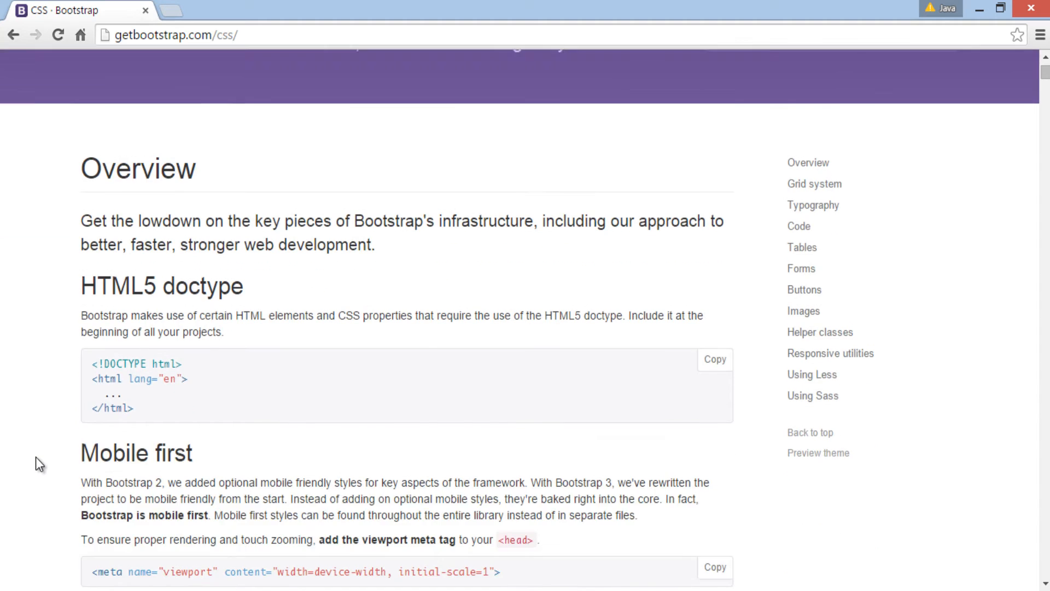
pyautogui.scroll(-3)
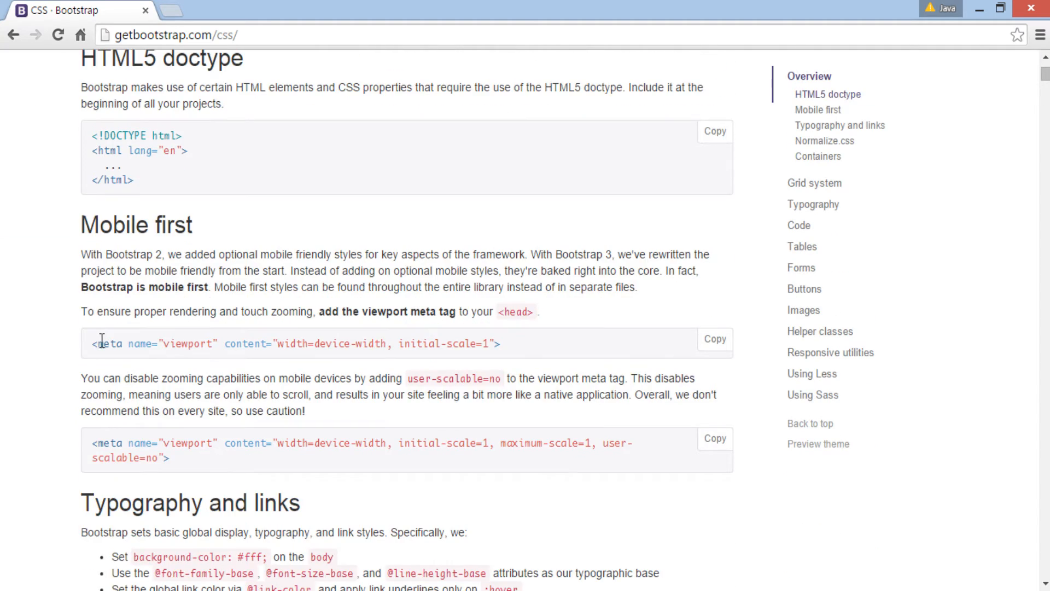
pyautogui.moveTo(92, 344); pyautogui.dragTo(500, 344)
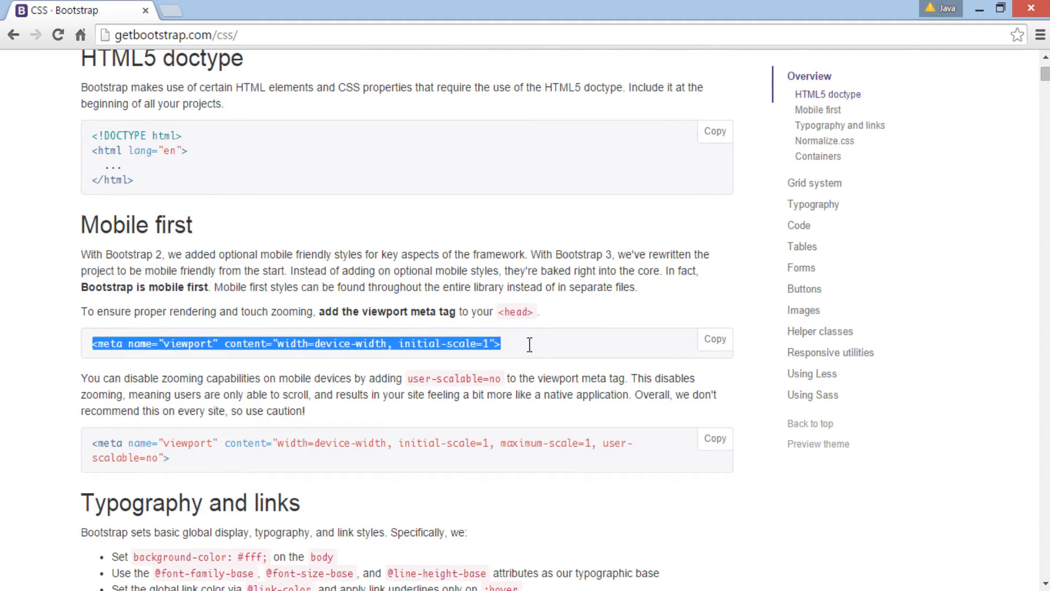
pyautogui.click(529, 344)
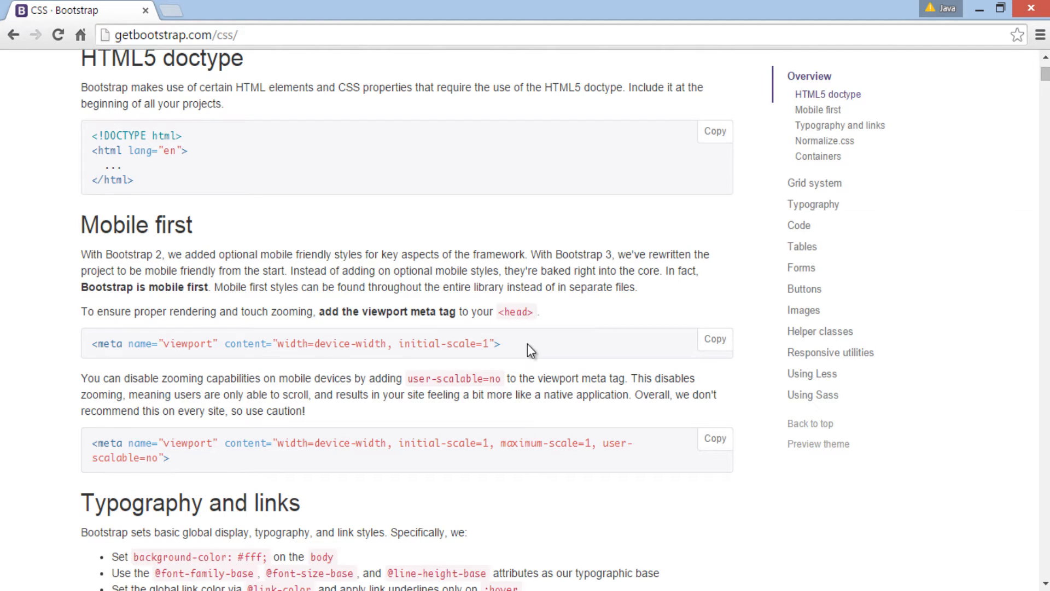
pyautogui.moveTo(80, 378); pyautogui.dragTo(261, 378)
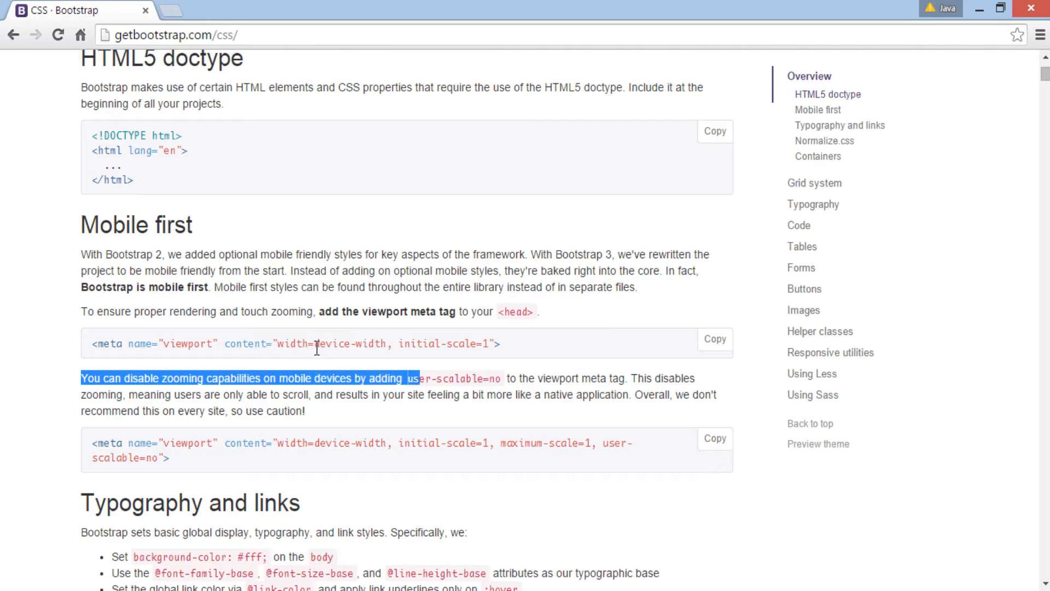
pyautogui.moveTo(637, 380)
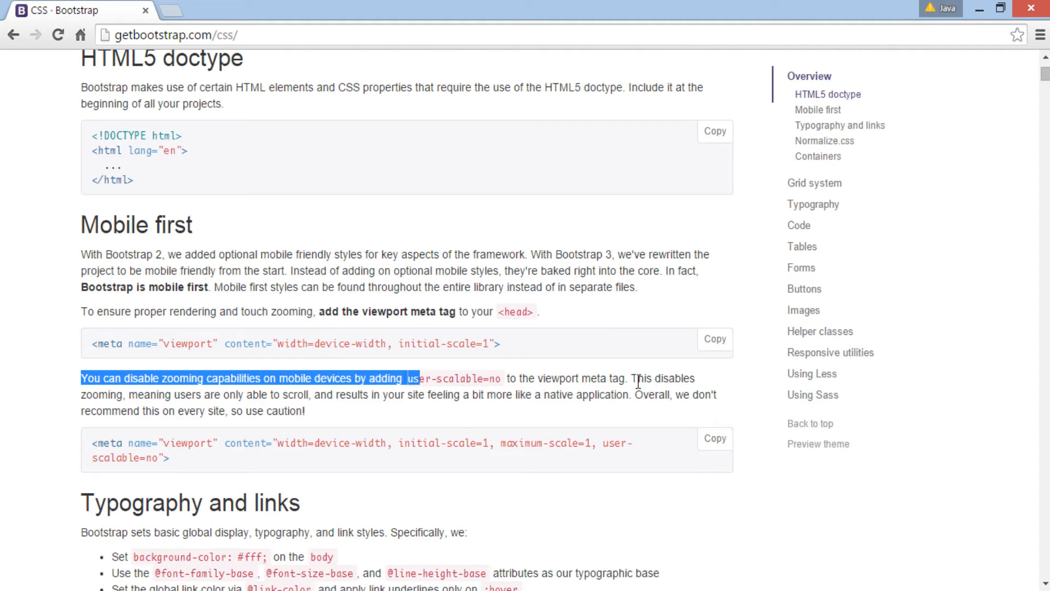
pyautogui.moveTo(450, 424)
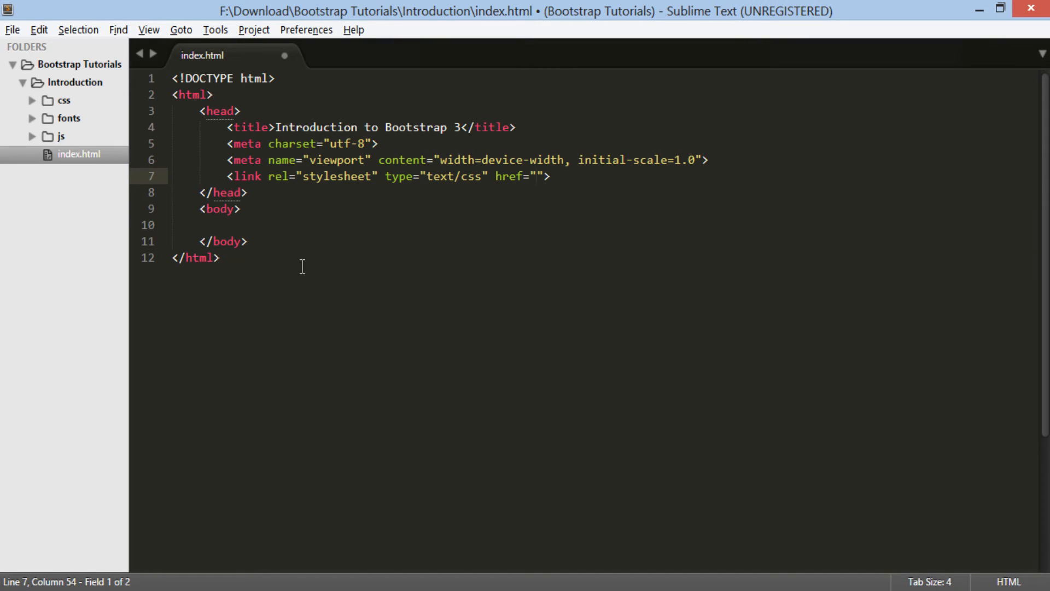
# Set the stylesheet link href to css/bootstrap.min.css and add blank lines in the body.
pyautogui.click(461, 176)
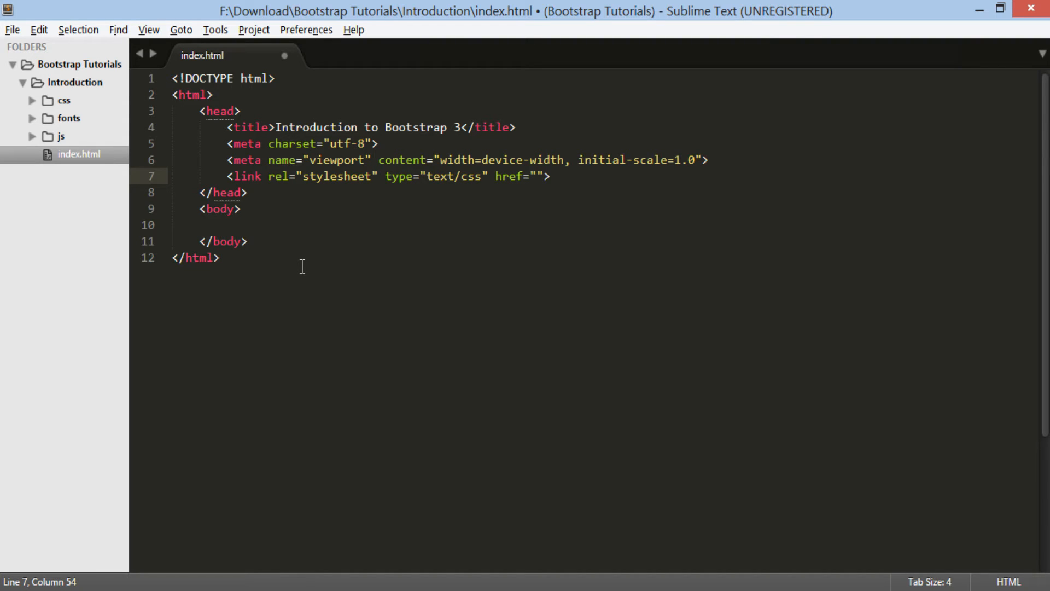
pyautogui.write('css/')
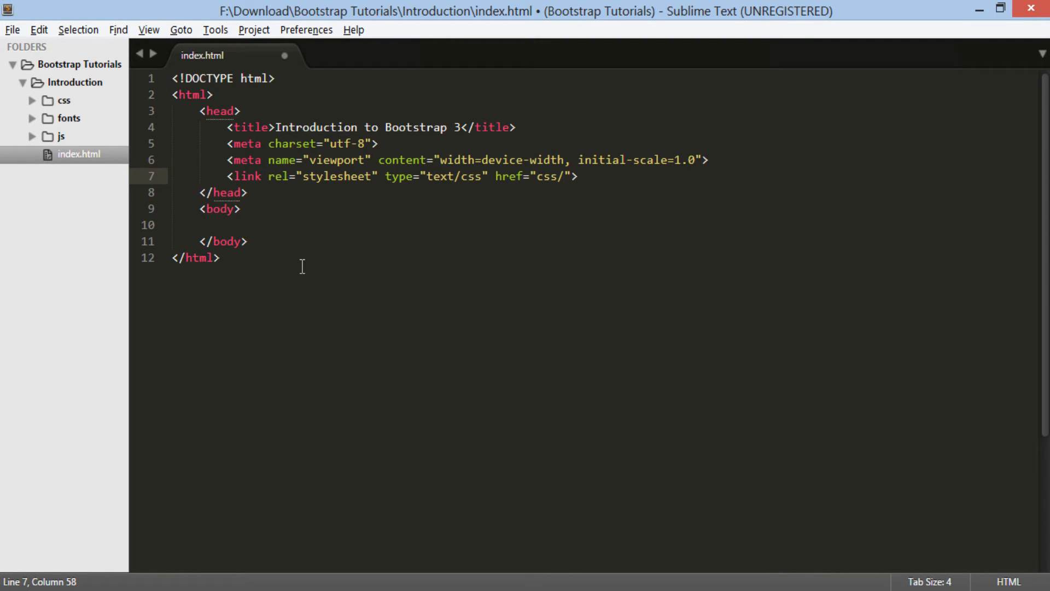
pyautogui.click(63, 100)
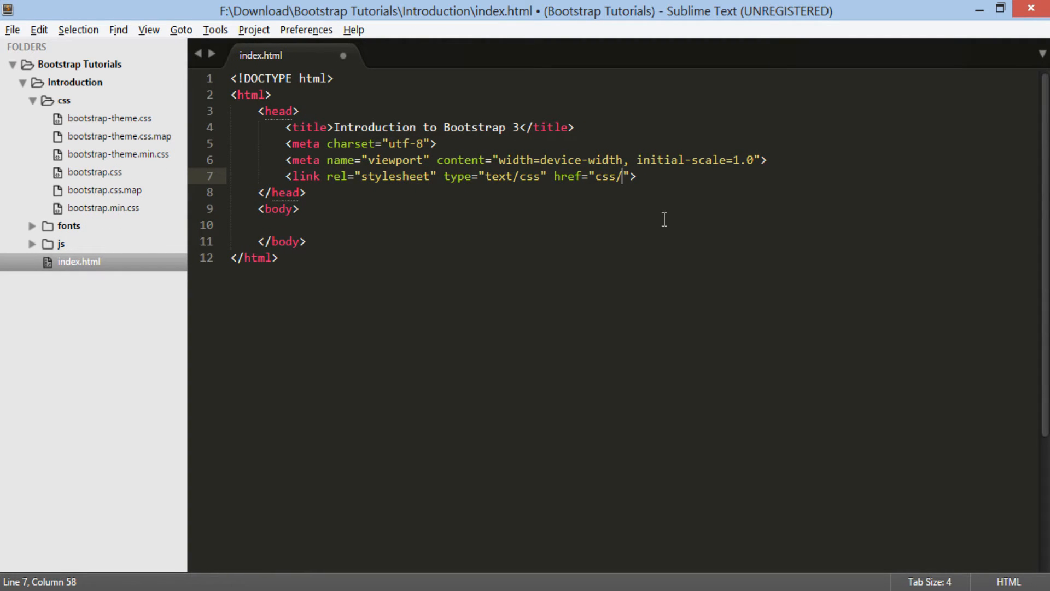
pyautogui.write('bootstra')
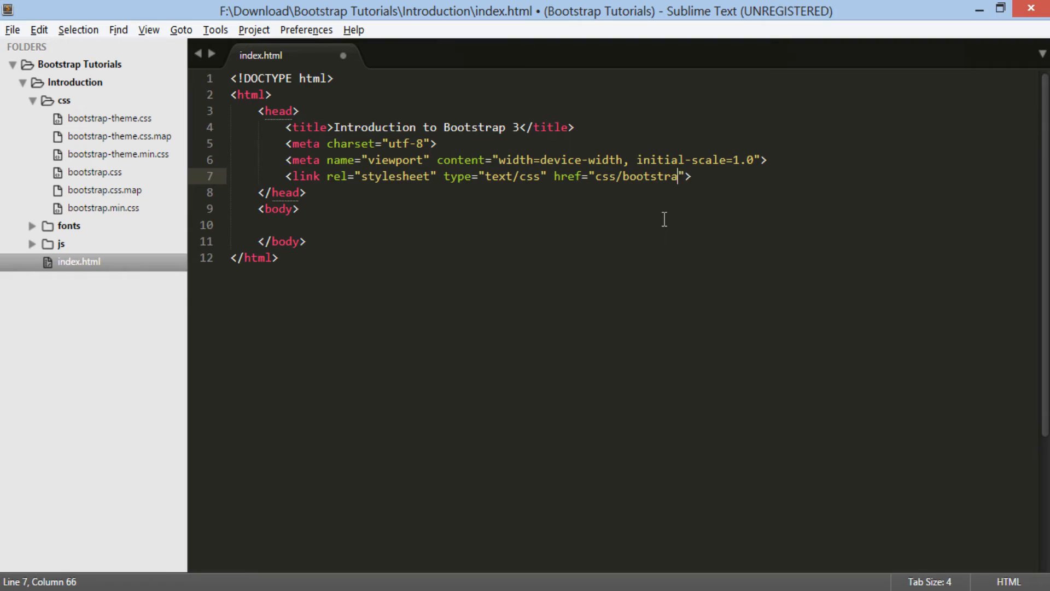
pyautogui.write('p.min.css')
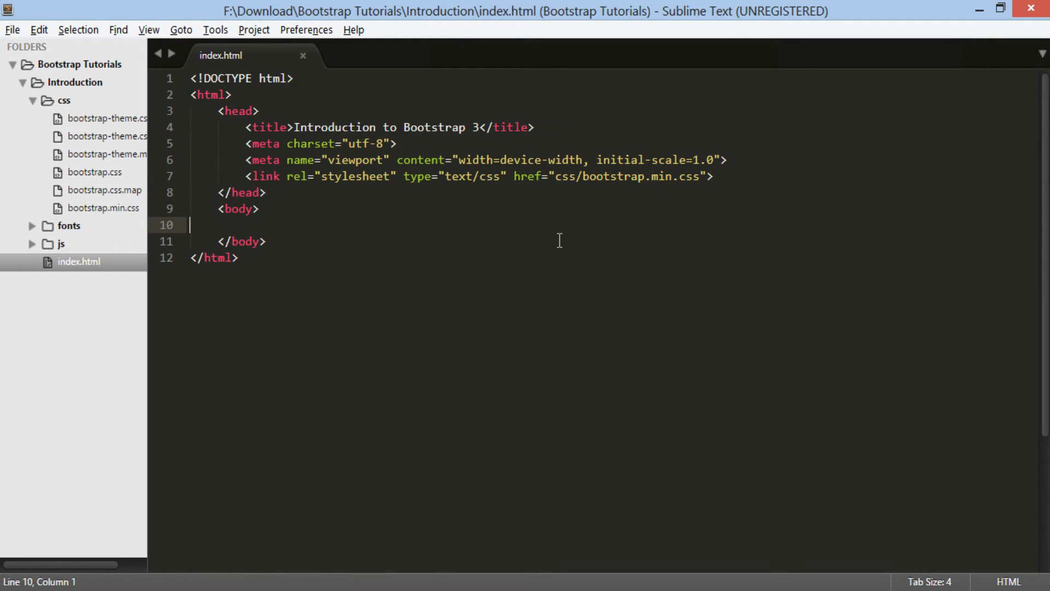
pyautogui.press('Enter')
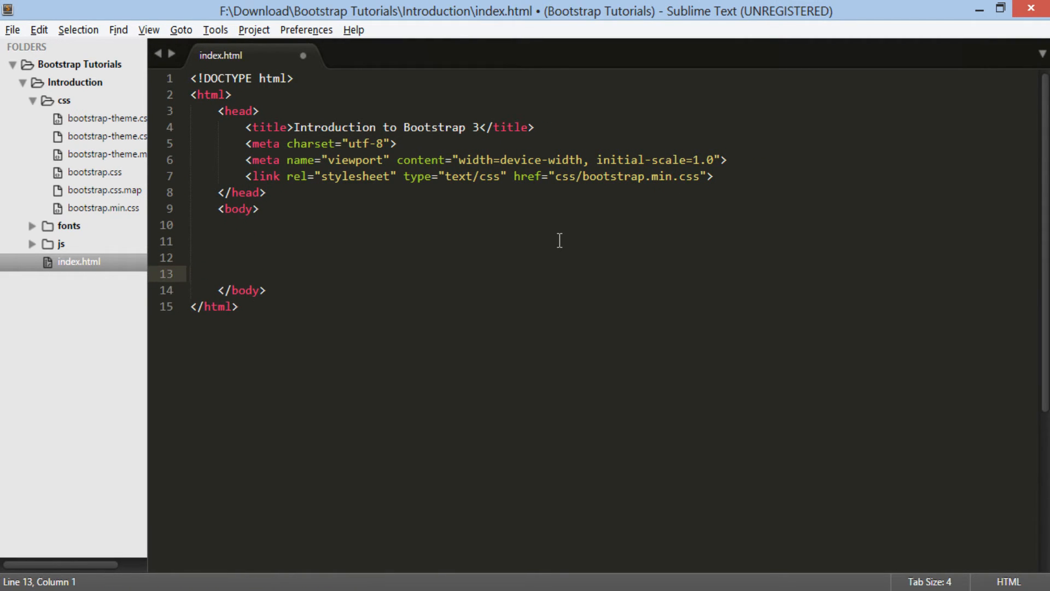
# Insert a script snippet in the body and begin a 'Boo…' HTML comment above it.
pyautogui.write('<s')
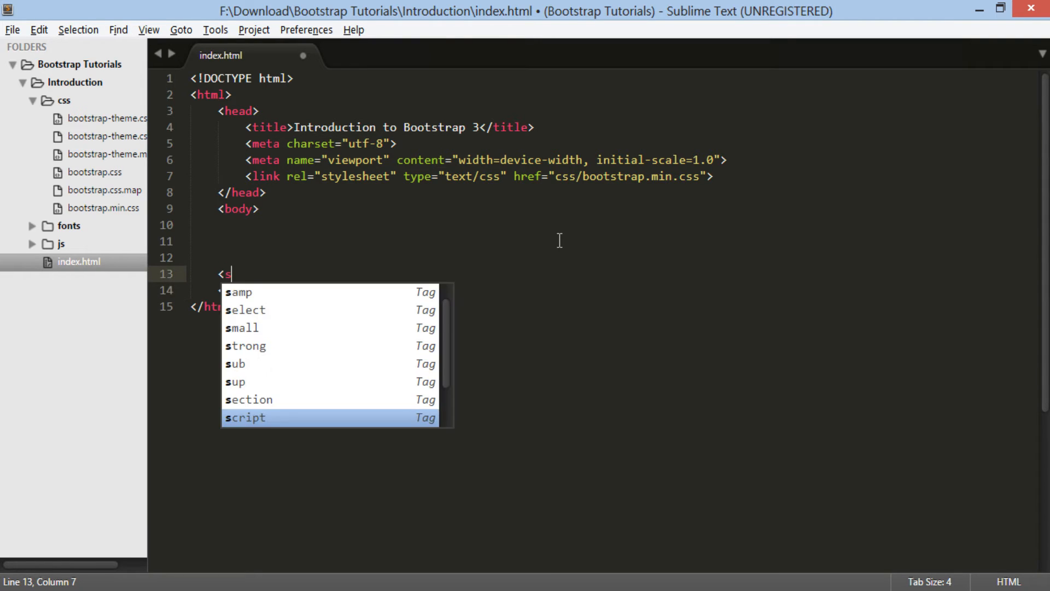
pyautogui.press('Tab')
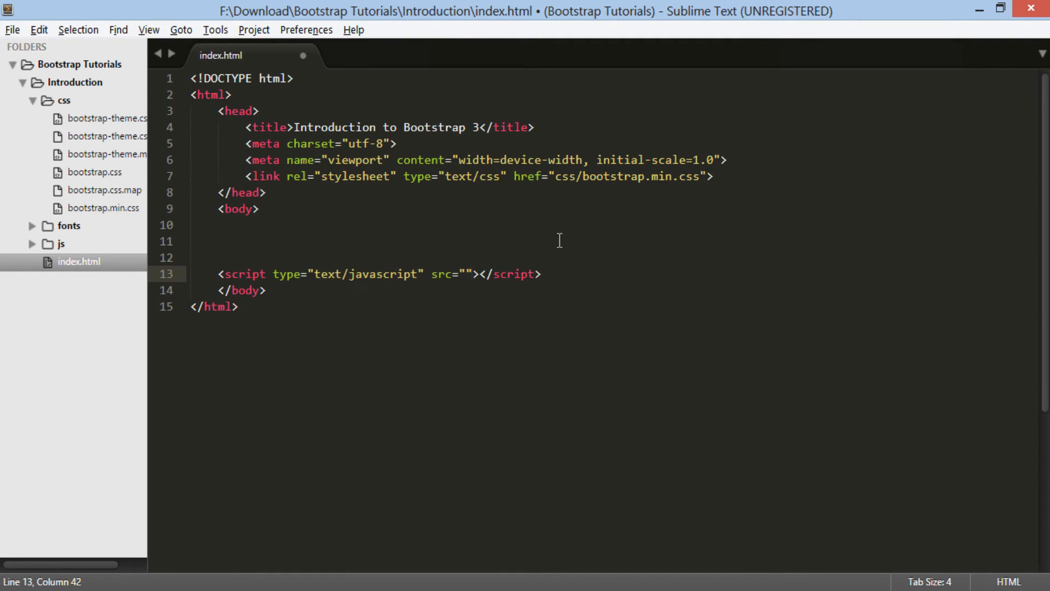
pyautogui.write('<!--  -->')
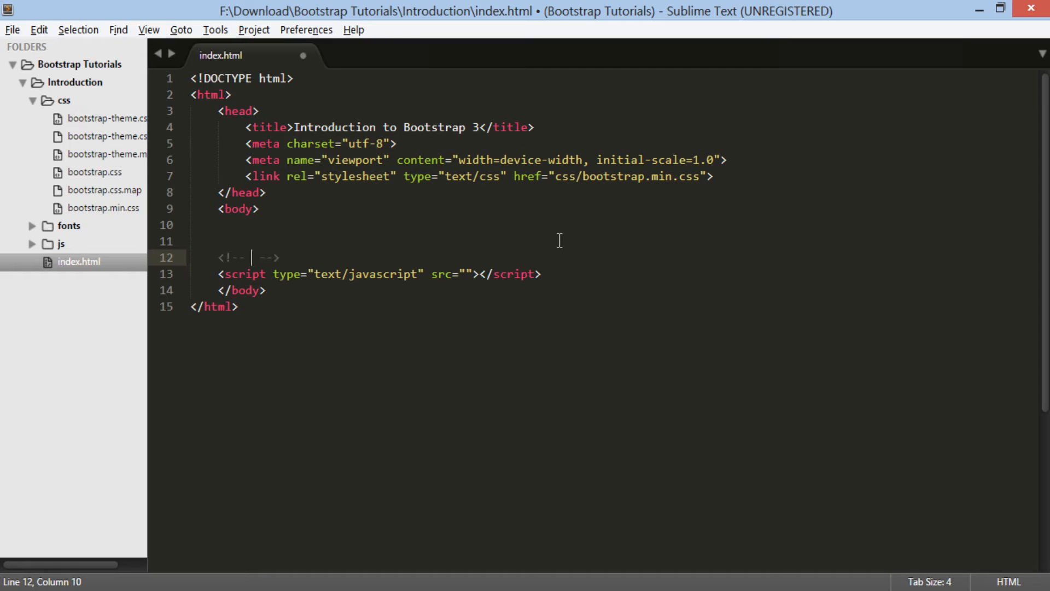
pyautogui.write('Boo')
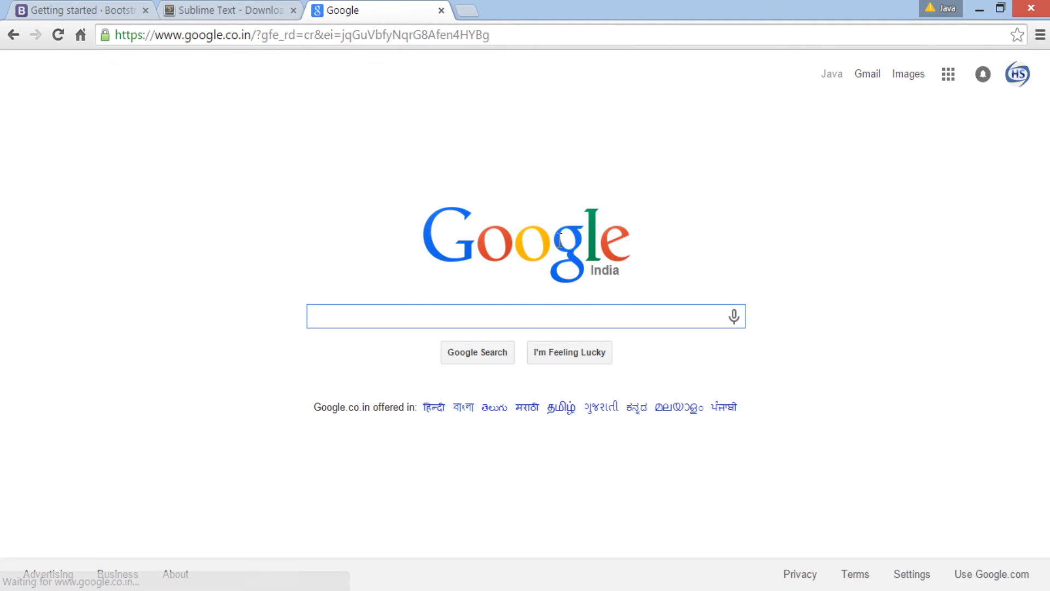
# Search Google for JQuery and download the compressed production jQuery 1.11.3, keeping the file.
pyautogui.write('J')
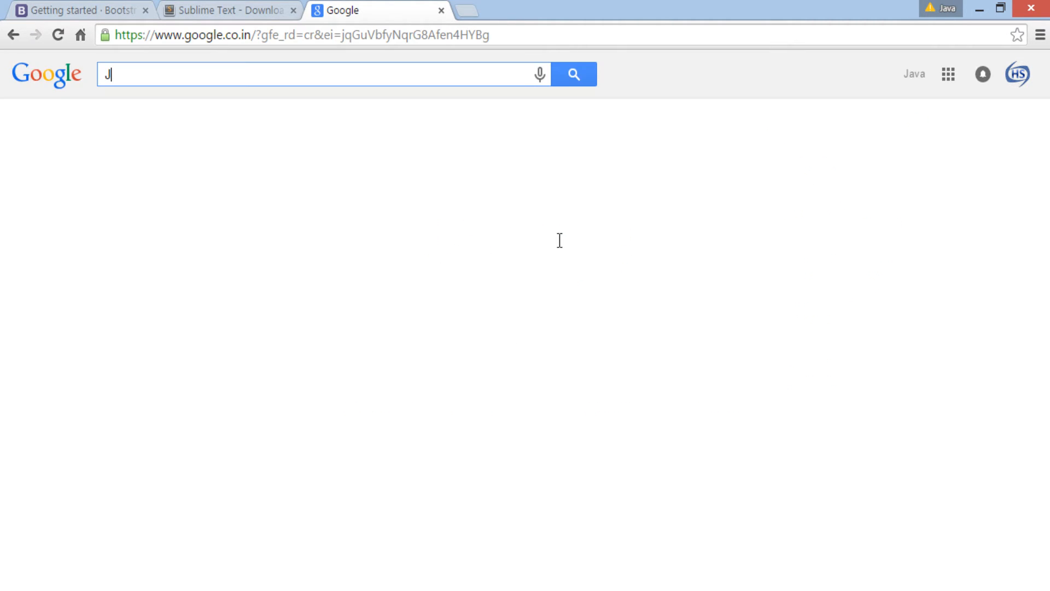
pyautogui.write('Query')
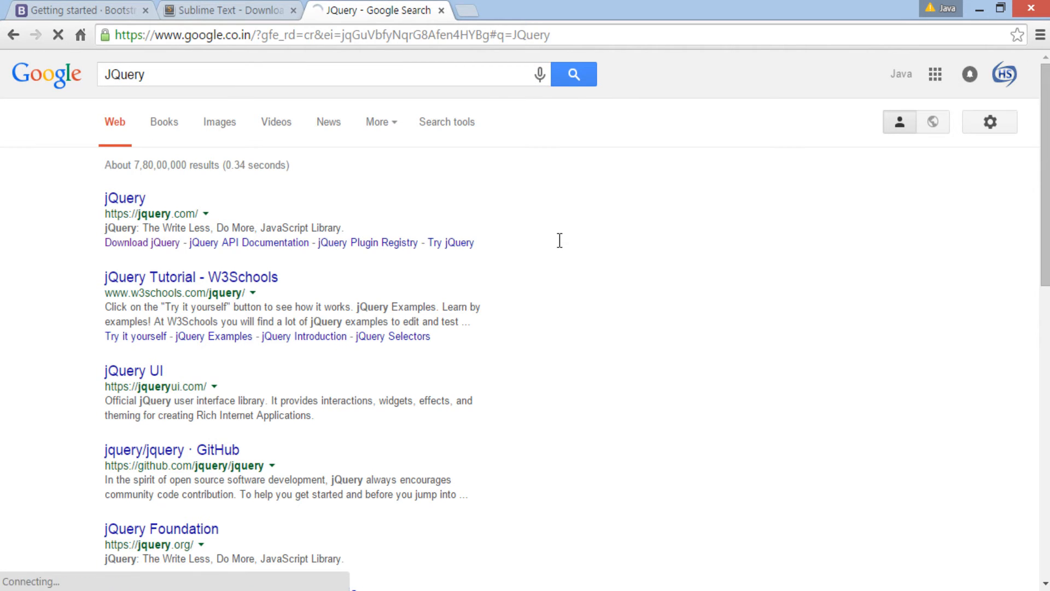
pyautogui.click(125, 197)
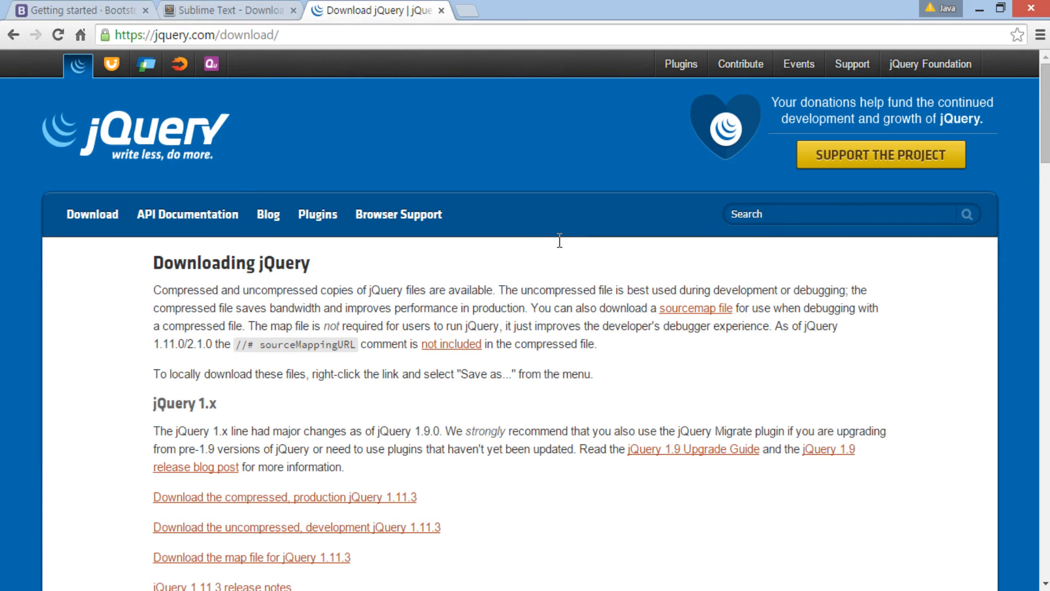
pyautogui.click(283, 498)
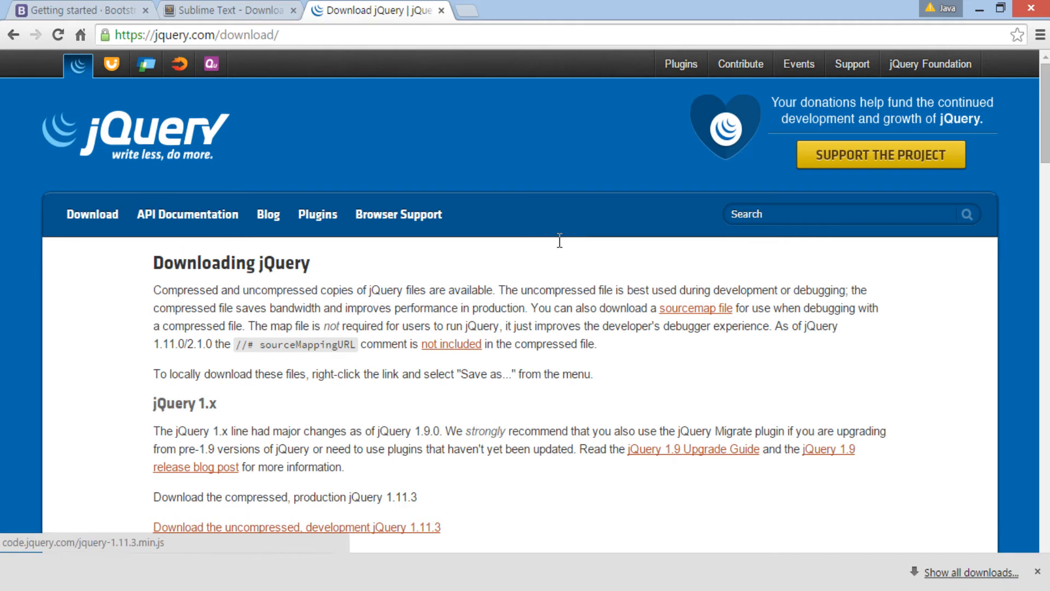
pyautogui.click(283, 497)
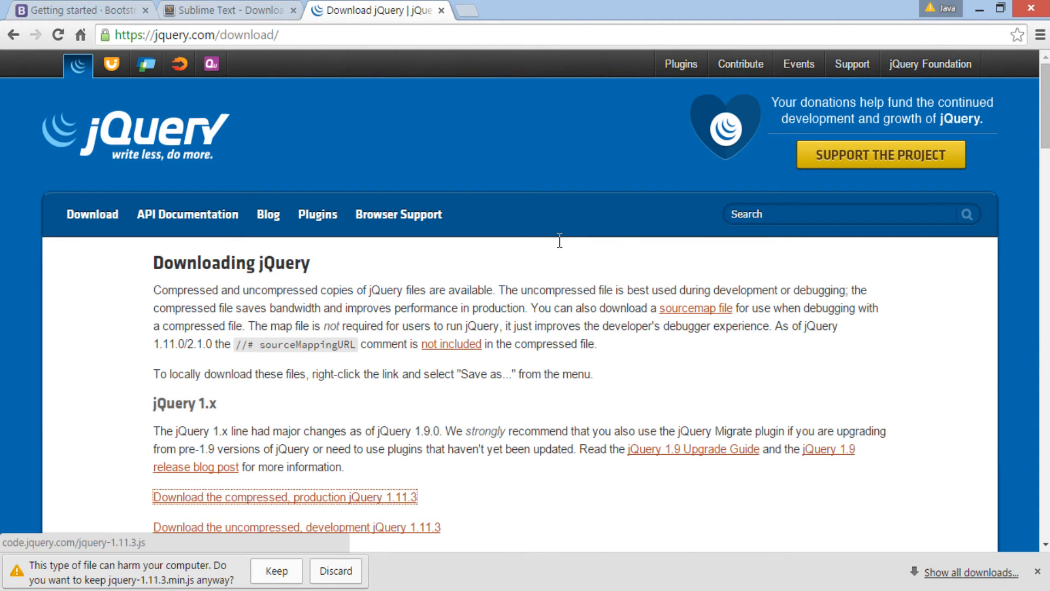
pyautogui.click(275, 571)
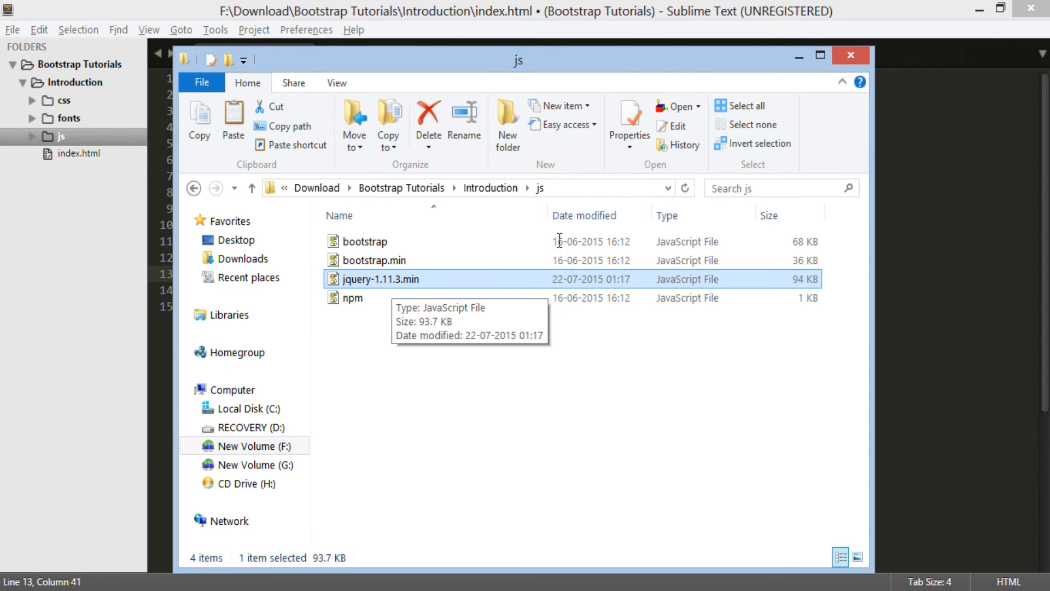
# Move the jquery-1.11.3.min file into Introduction\js and return to Sublime Text.
pyautogui.click(377, 279)
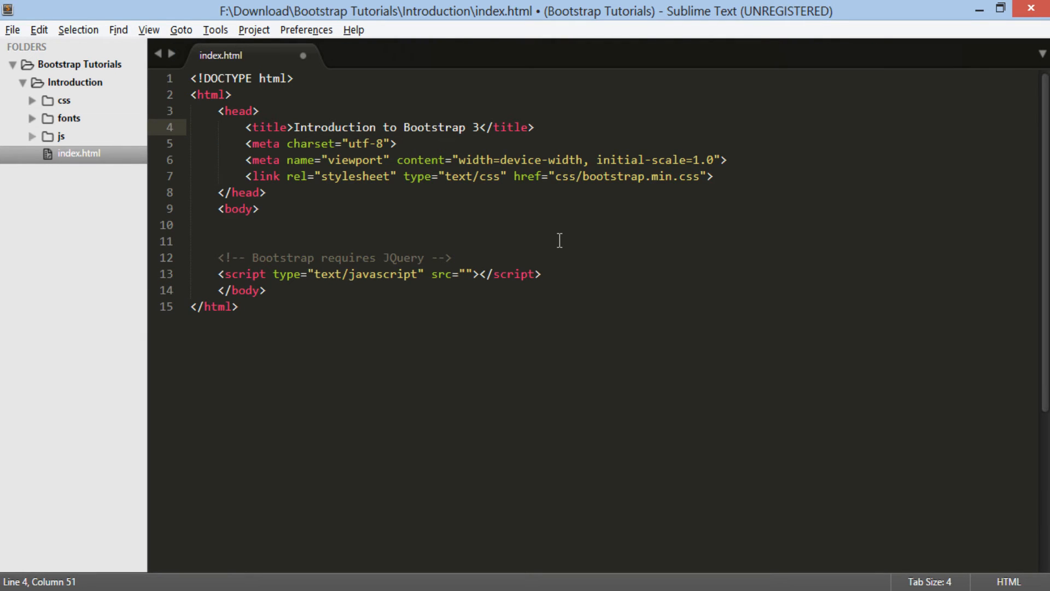
# Set the script src to js/jquery.js and add a new line below it.
pyautogui.click(32, 136)
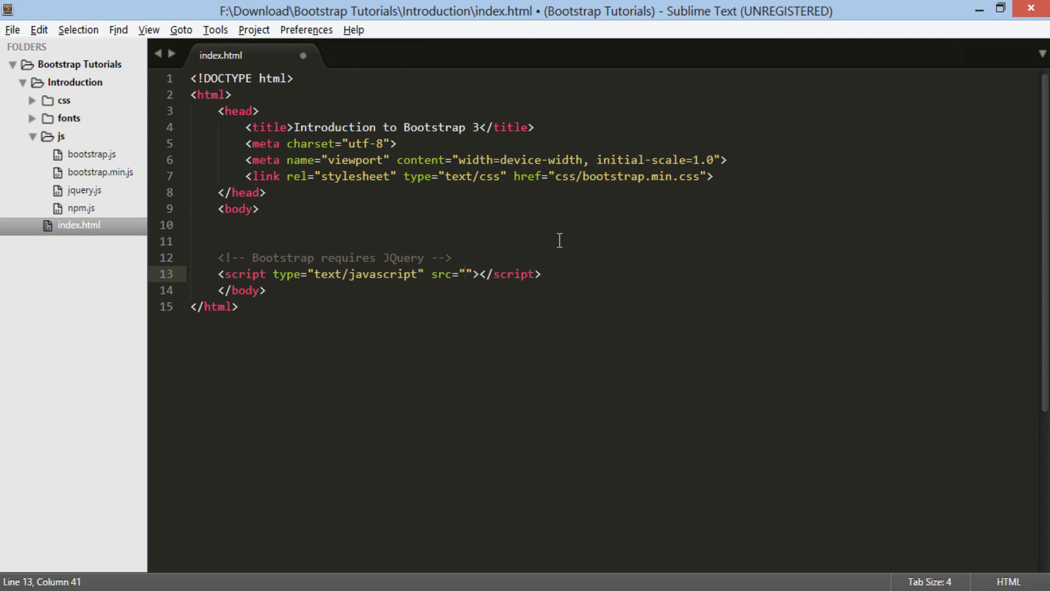
pyautogui.click(467, 274)
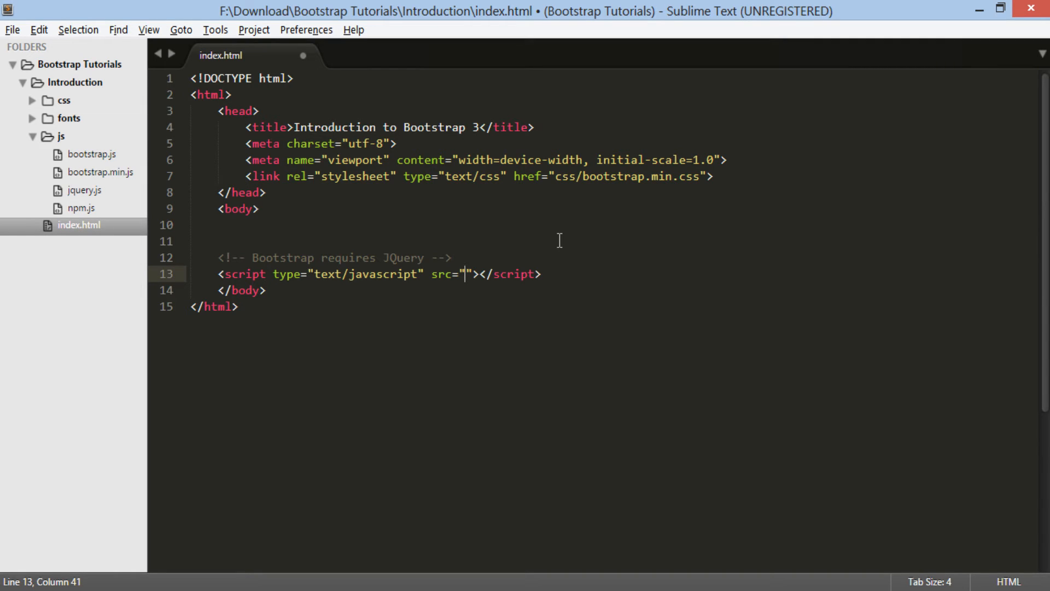
pyautogui.write('js/')
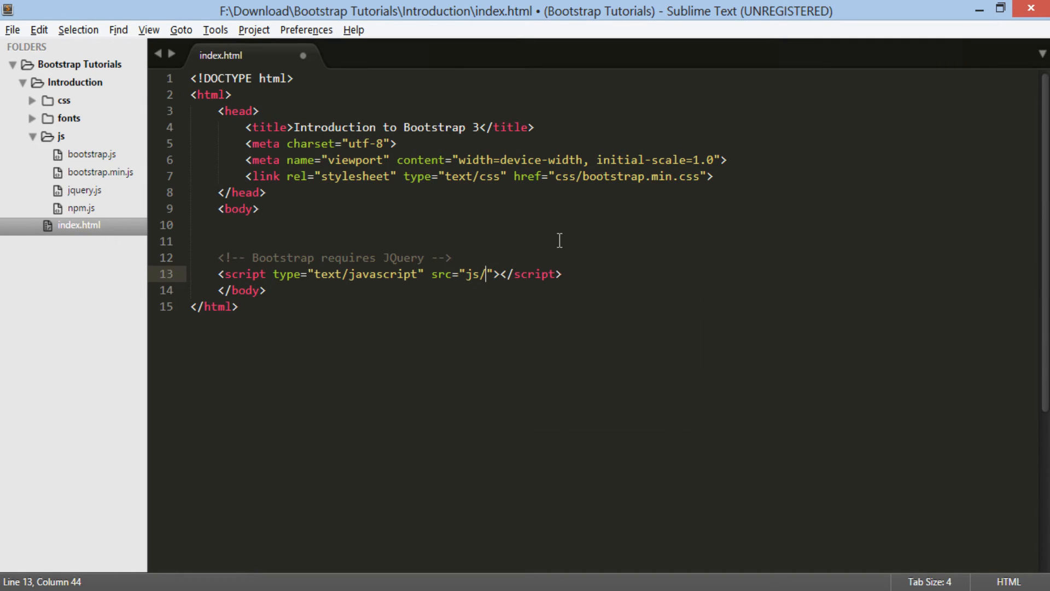
pyautogui.write('jquery.js')
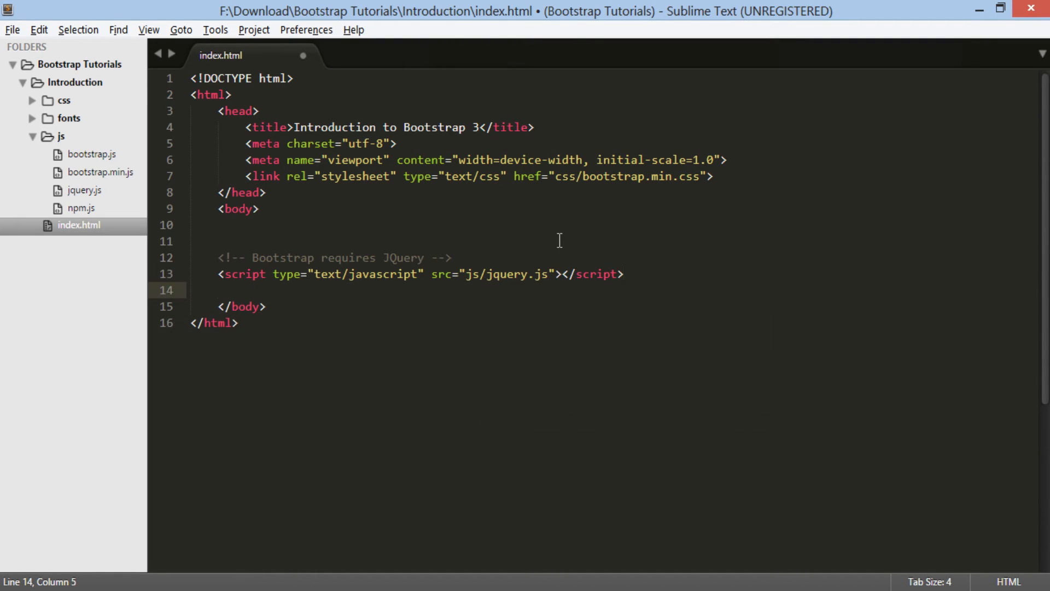
pyautogui.press('enter')
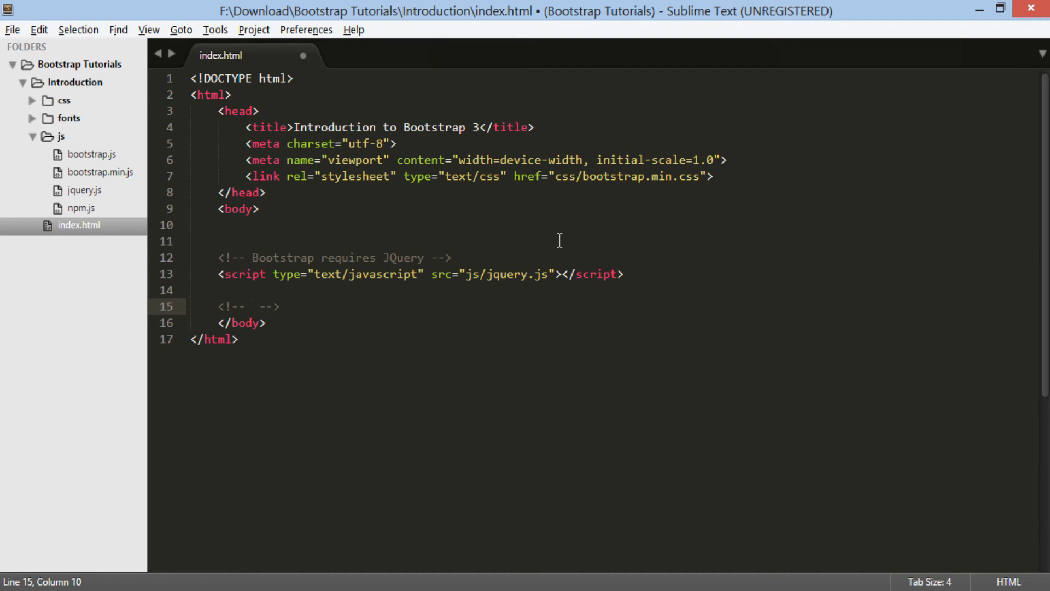
# Add an 'Include Bootstrap js file' comment and a script tag loading js/bootstrap.min.js.
pyautogui.write('Include')
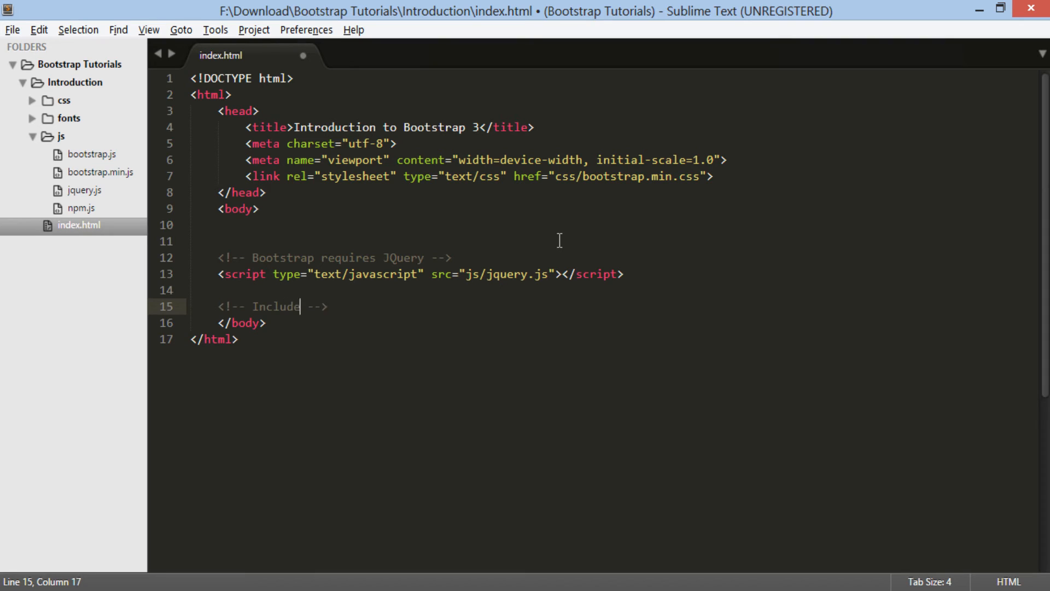
pyautogui.write('Bootstrap js file')
pyautogui.write('<')
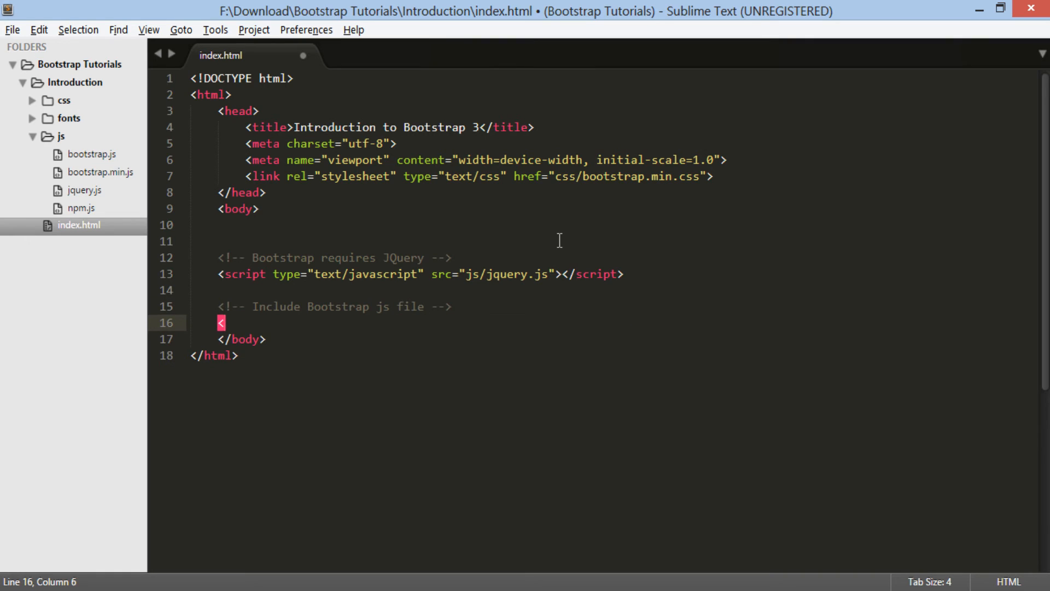
pyautogui.write('script type="text/javascript" src=""></script>')
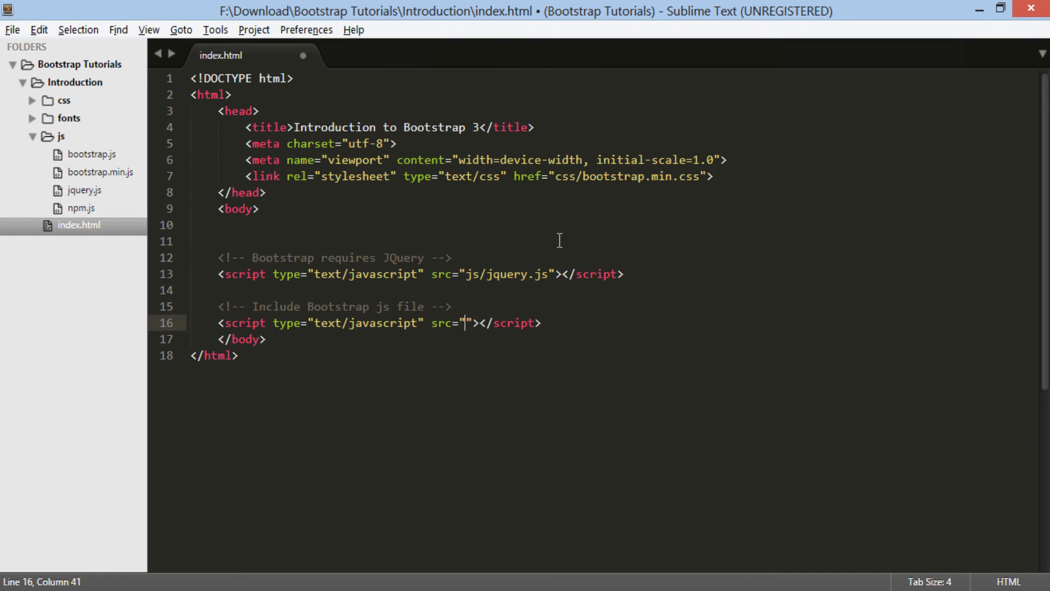
pyautogui.write('js/bootstrap.min.')
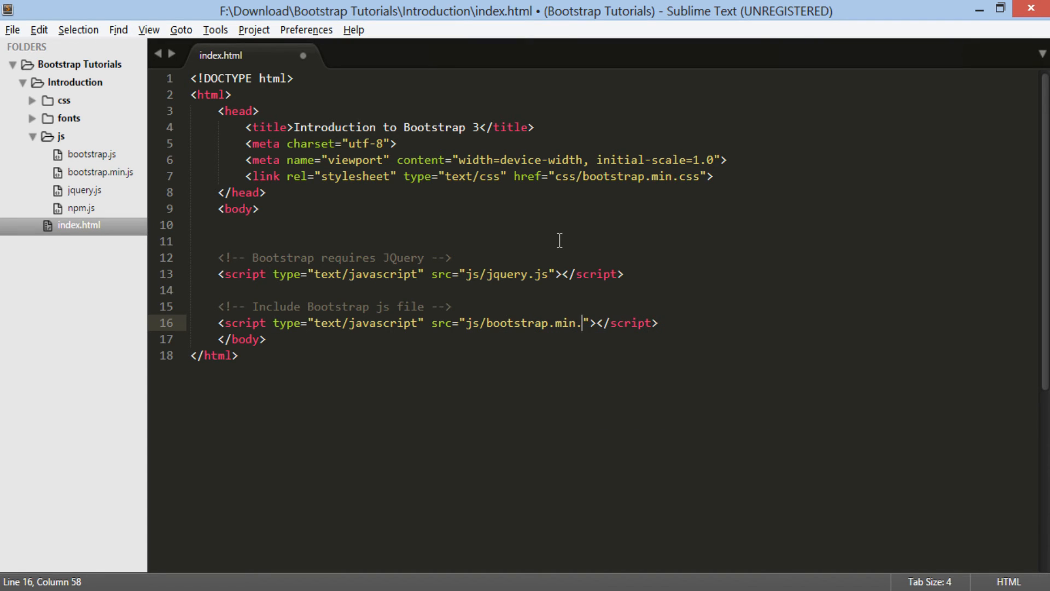
pyautogui.write('js')
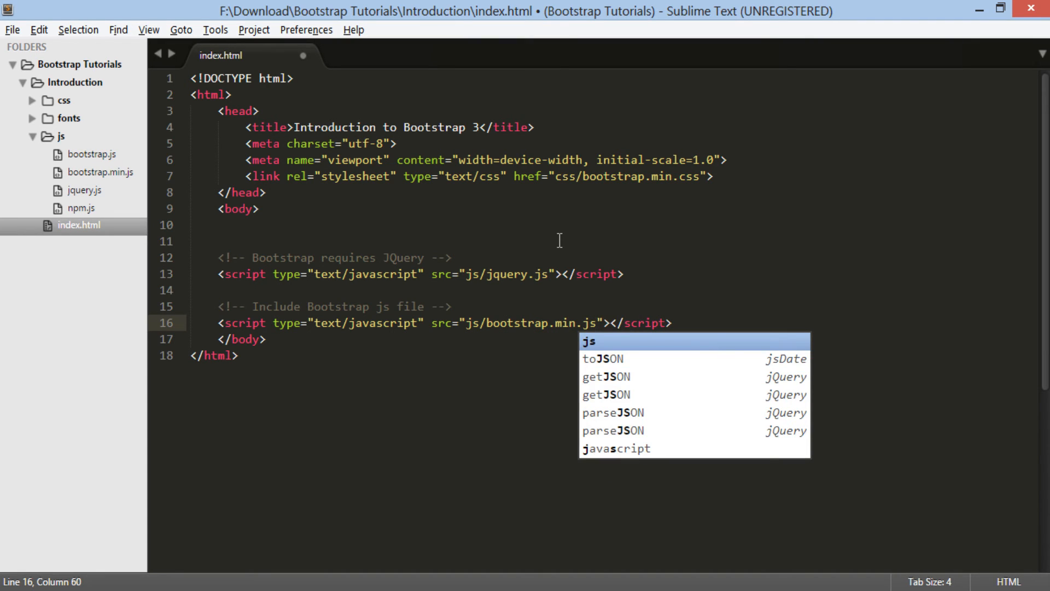
pyautogui.press('Escape')
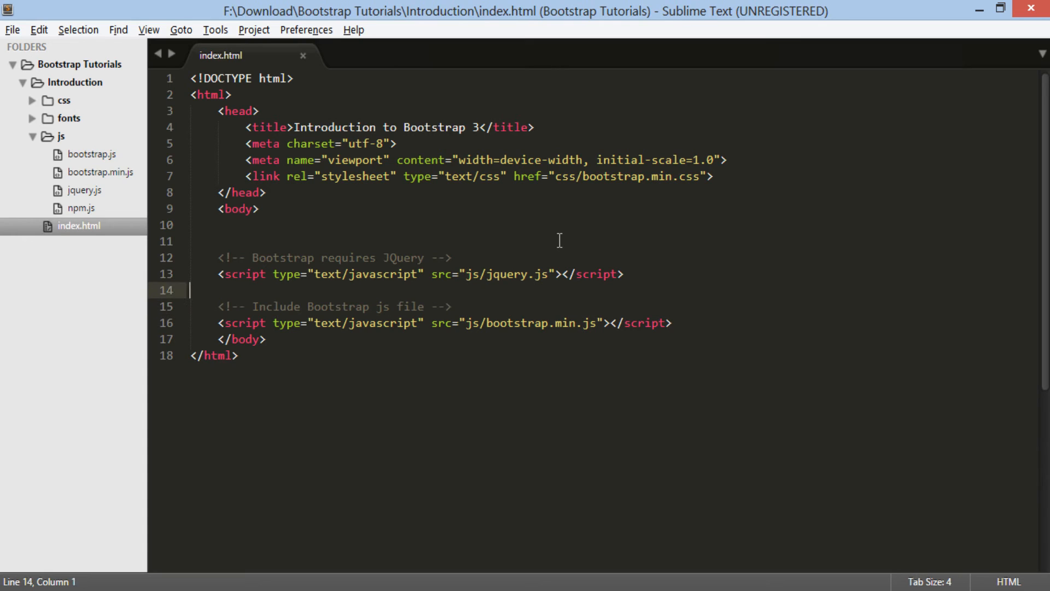
# Insert a 'Basic Example' comment and a div with class 'container' into the body.
pyautogui.press('enter')
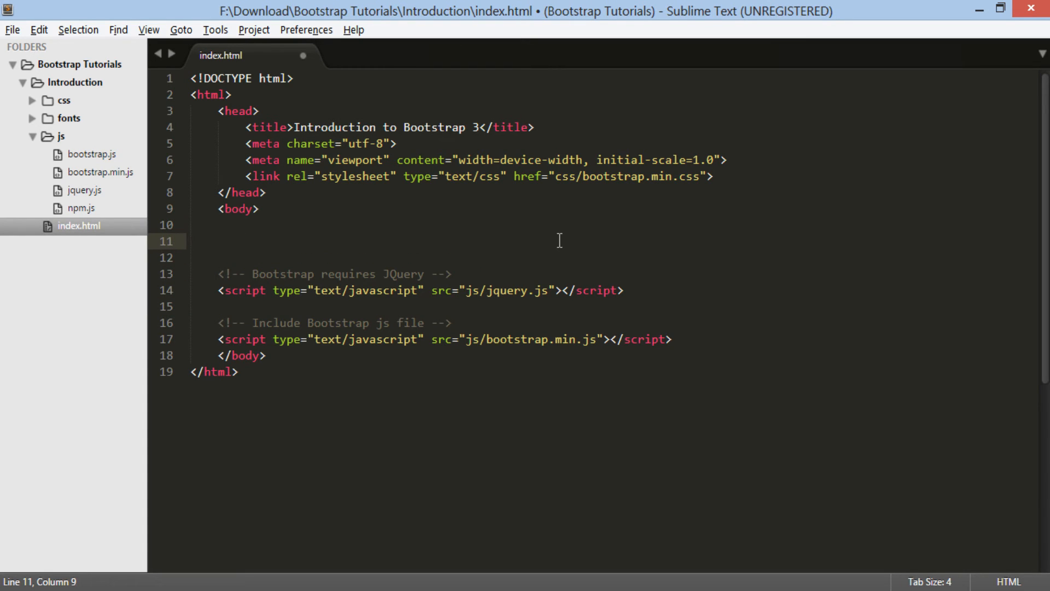
pyautogui.write('<')
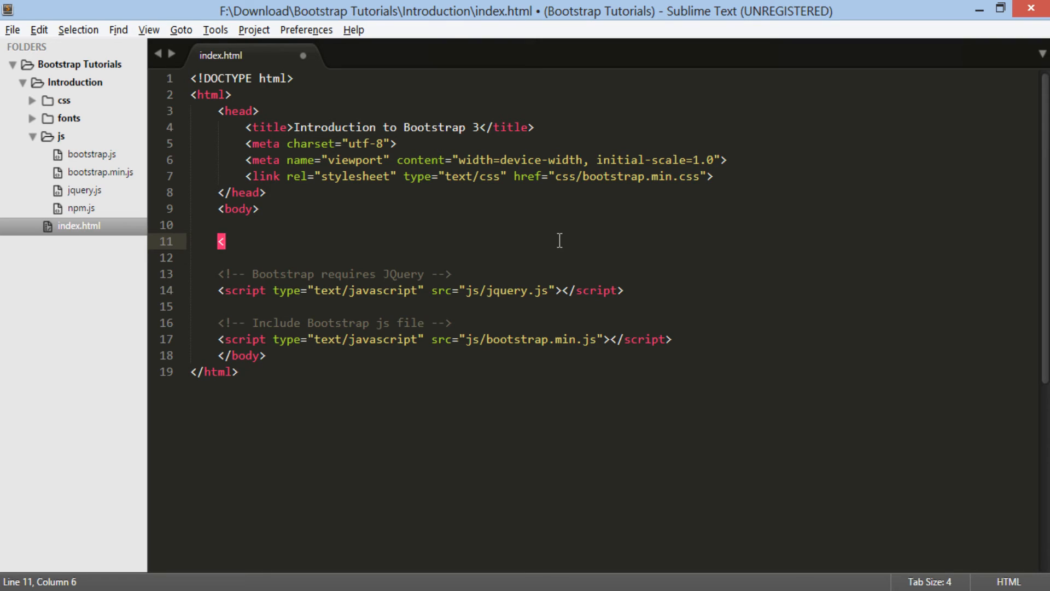
pyautogui.write('div></div>')
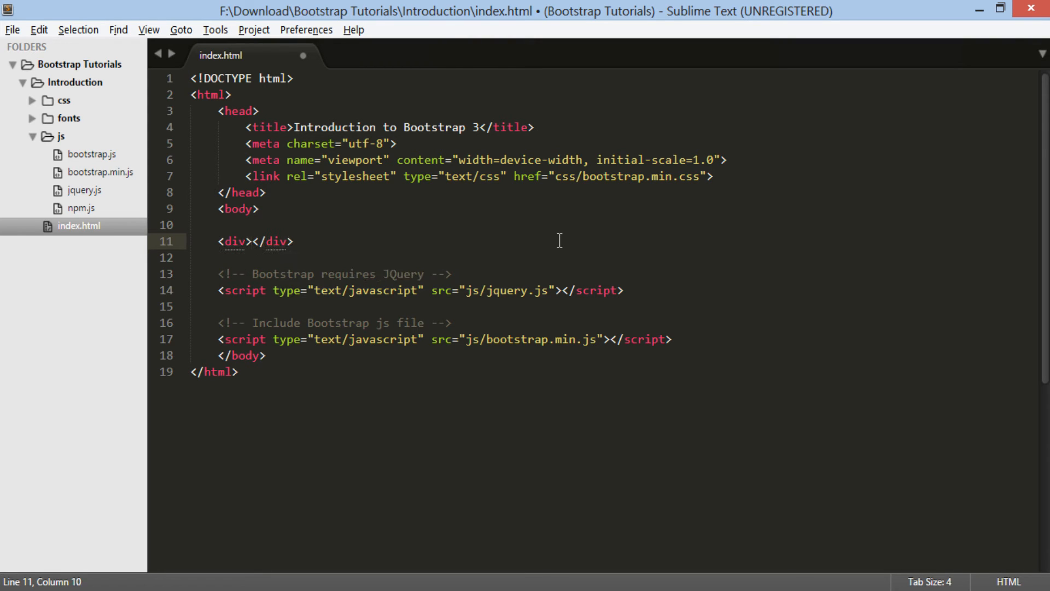
pyautogui.write('cla>')
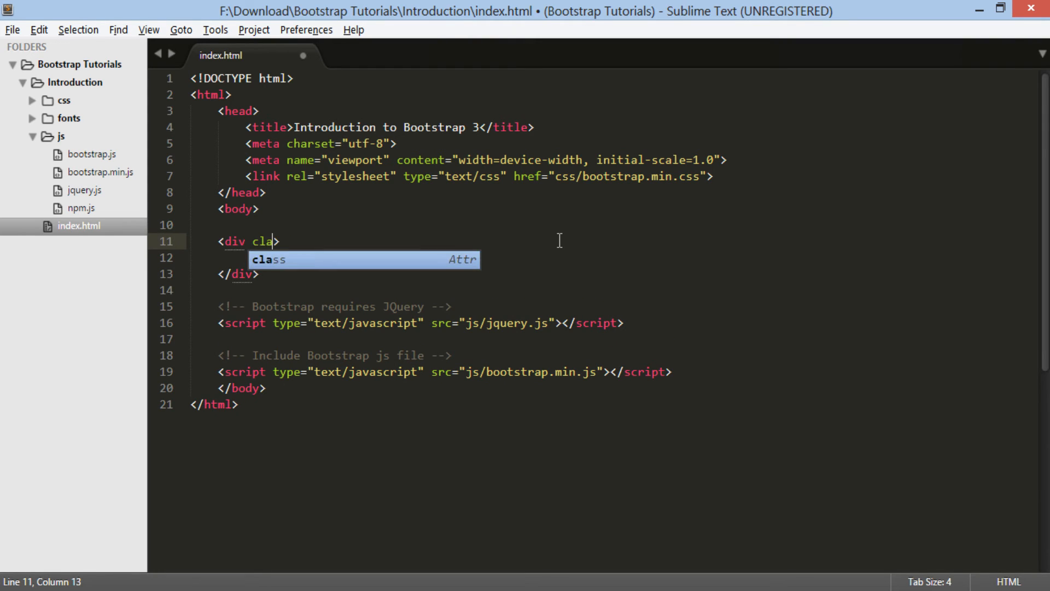
pyautogui.press('Tab')
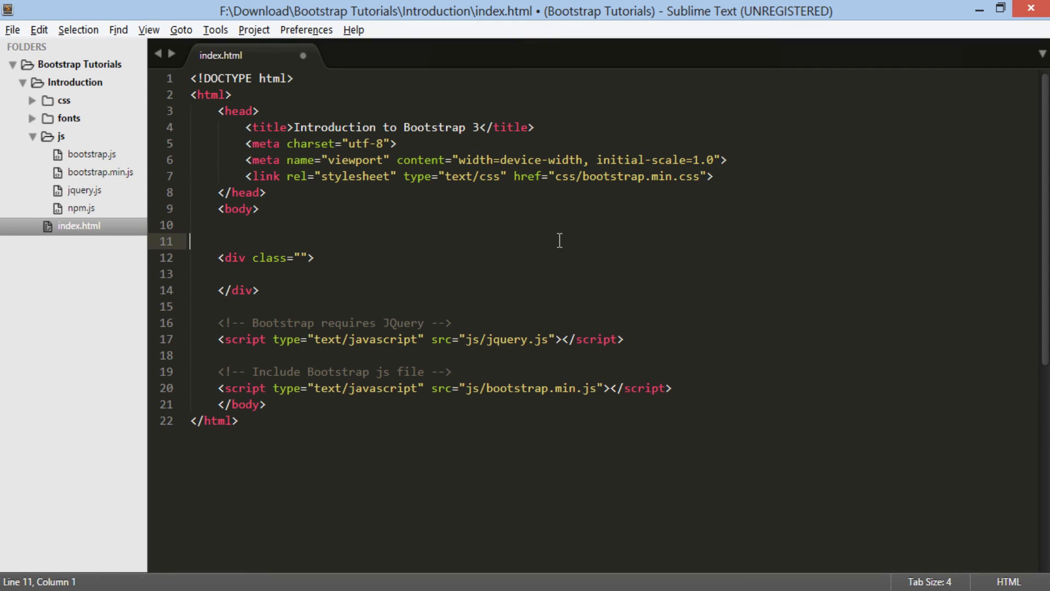
pyautogui.write('<!--  -->')
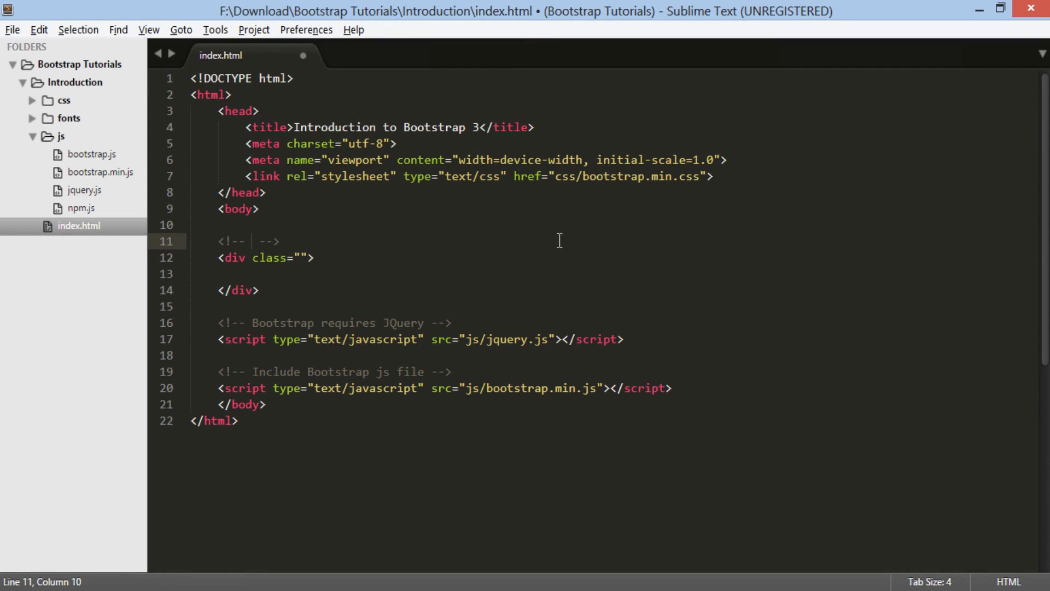
pyautogui.write('Basic')
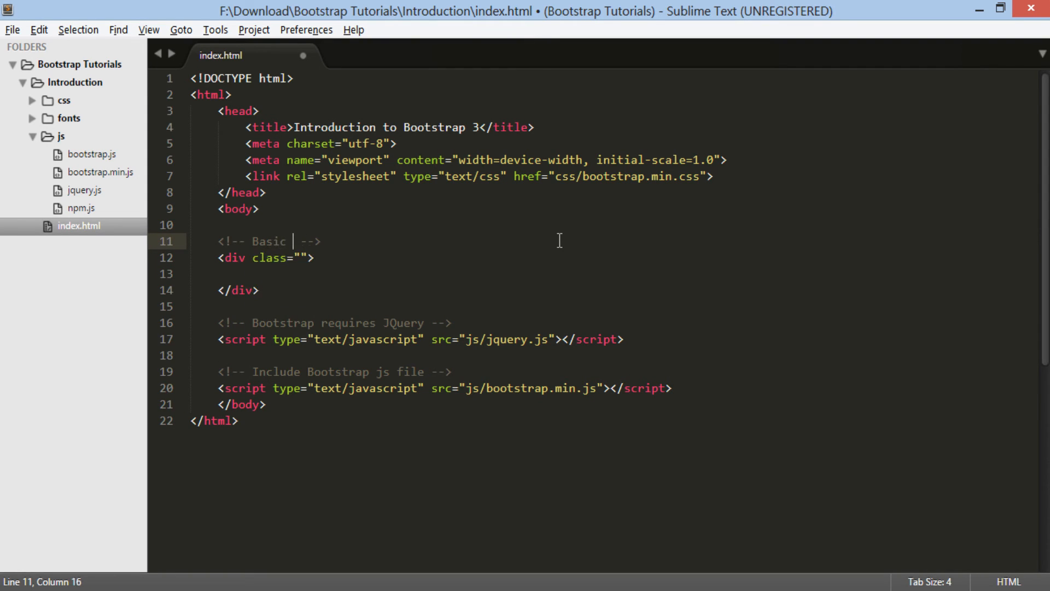
pyautogui.write('Exa')
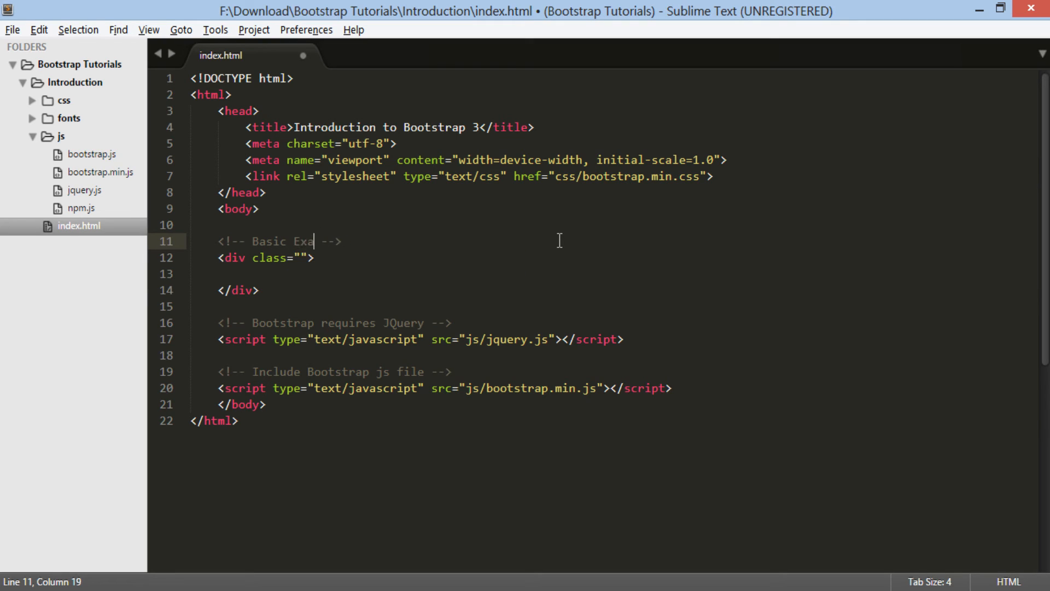
pyautogui.write('mple')
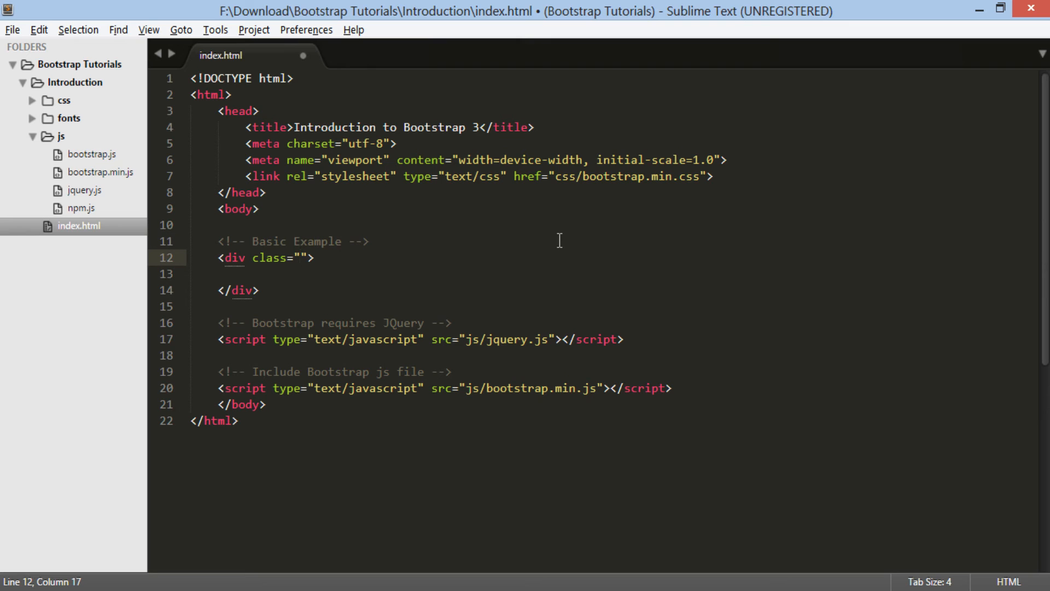
pyautogui.write('c')
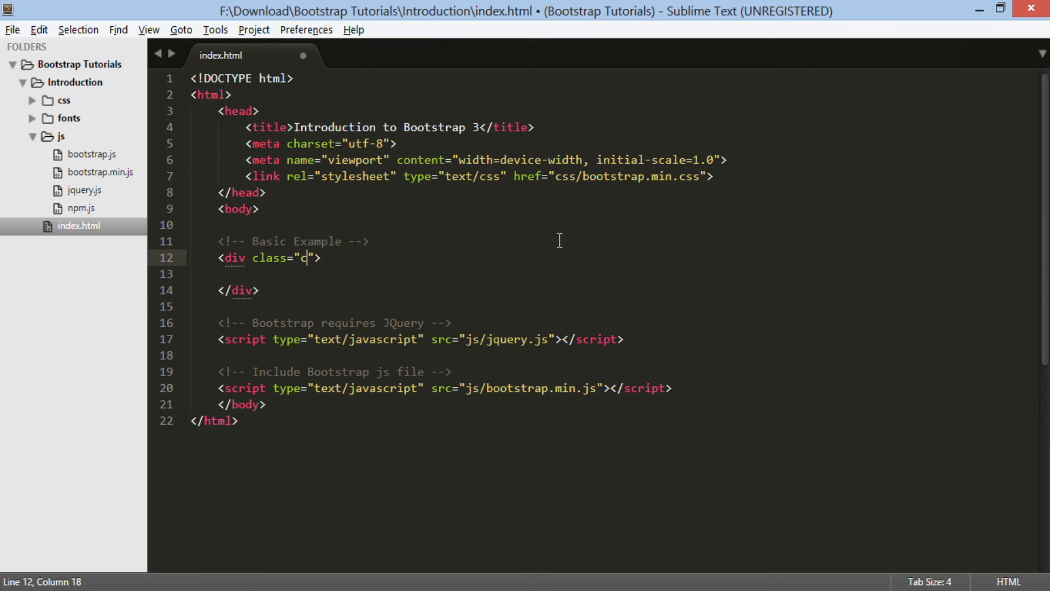
pyautogui.write('ontainer')
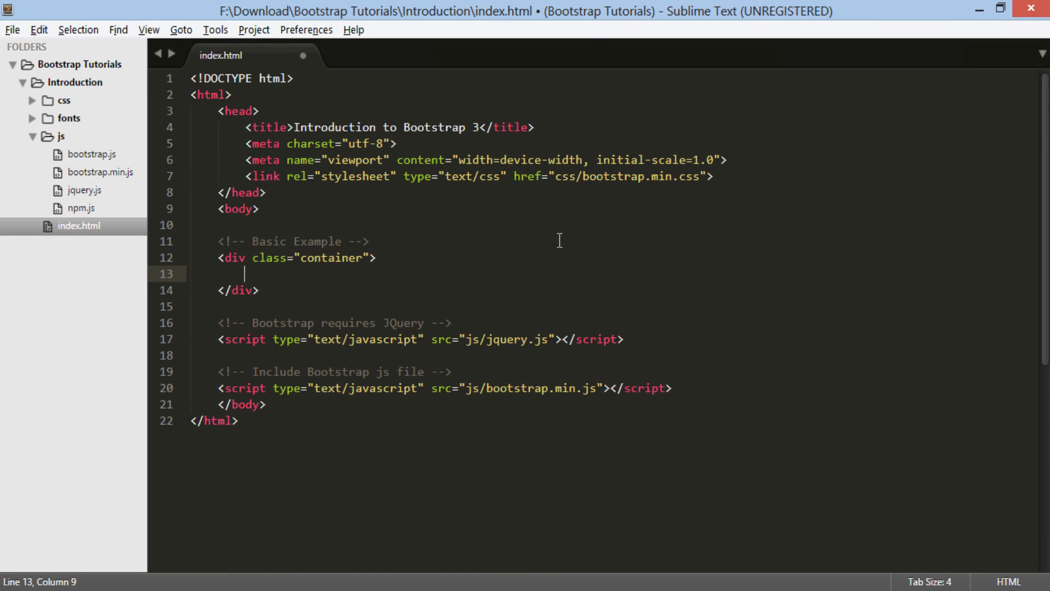
# Add an h1 heading reading 'Welcome to Bootstrap 3!' inside the container.
pyautogui.write('<h1')
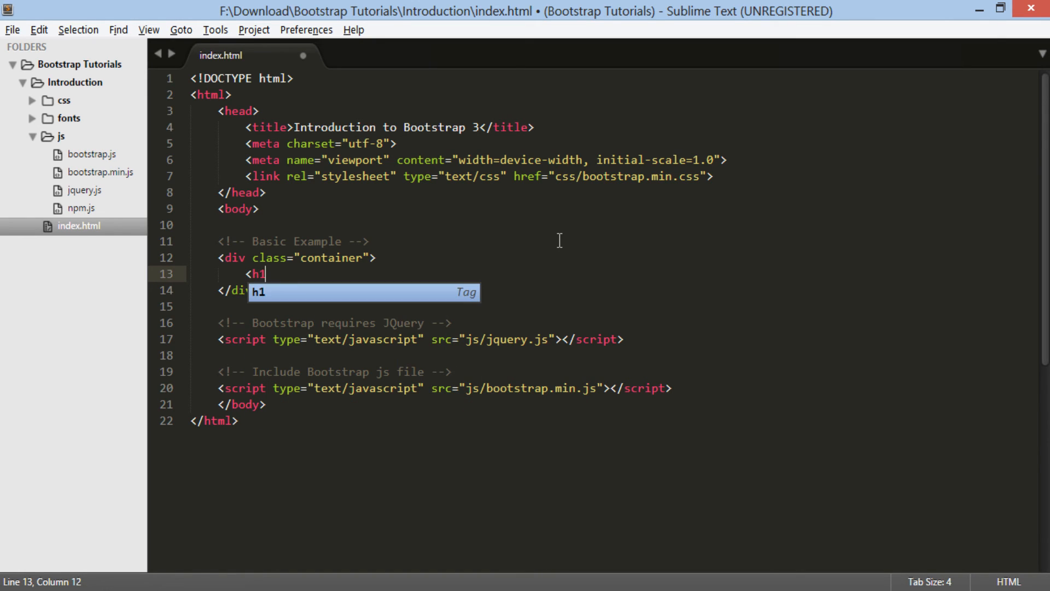
pyautogui.write('>Welcome t</h1>')
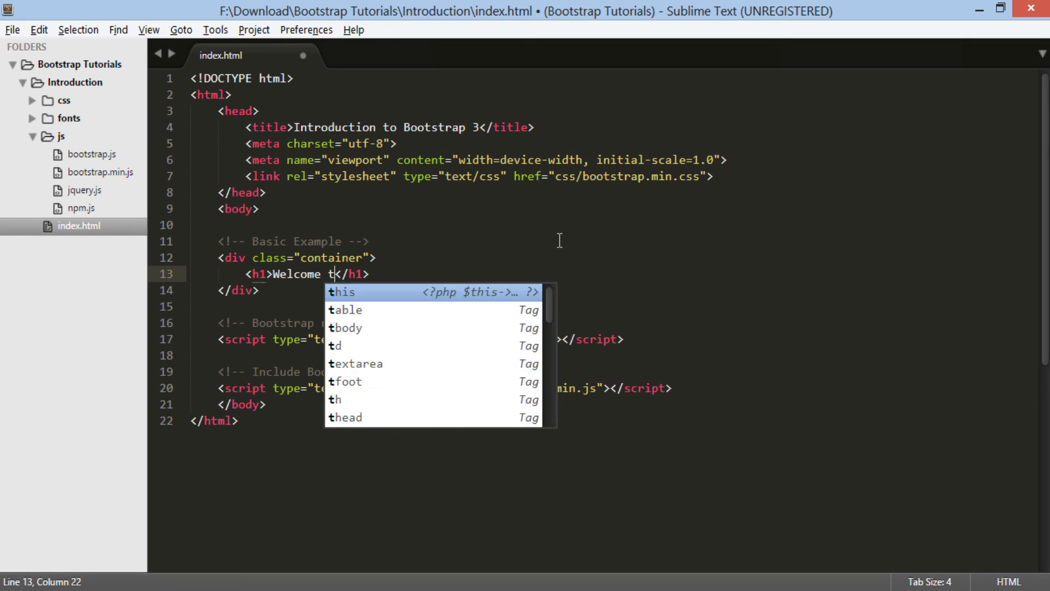
pyautogui.write('o B')
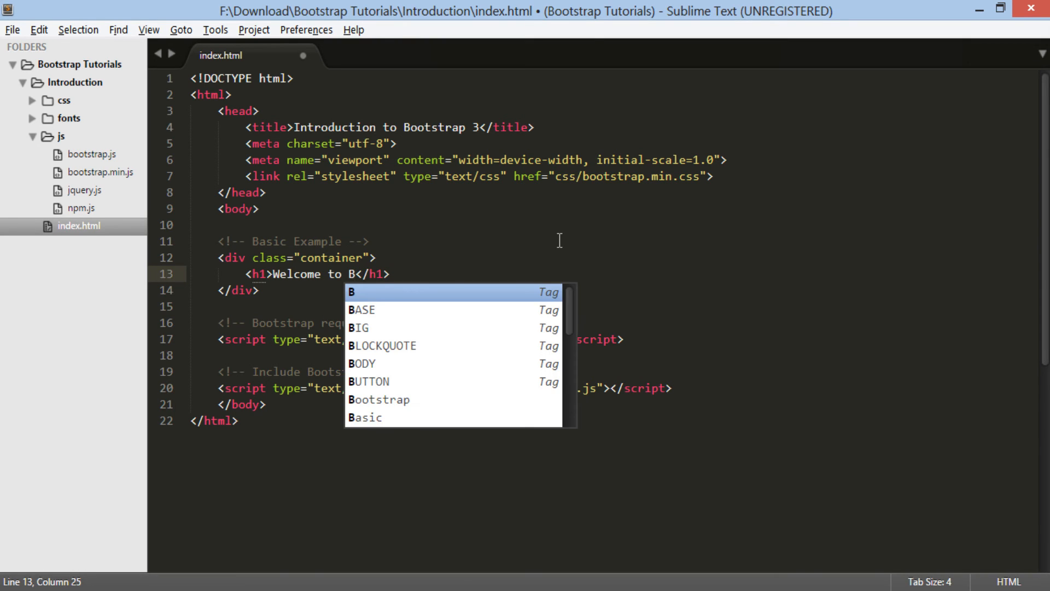
pyautogui.write('ootstrap')
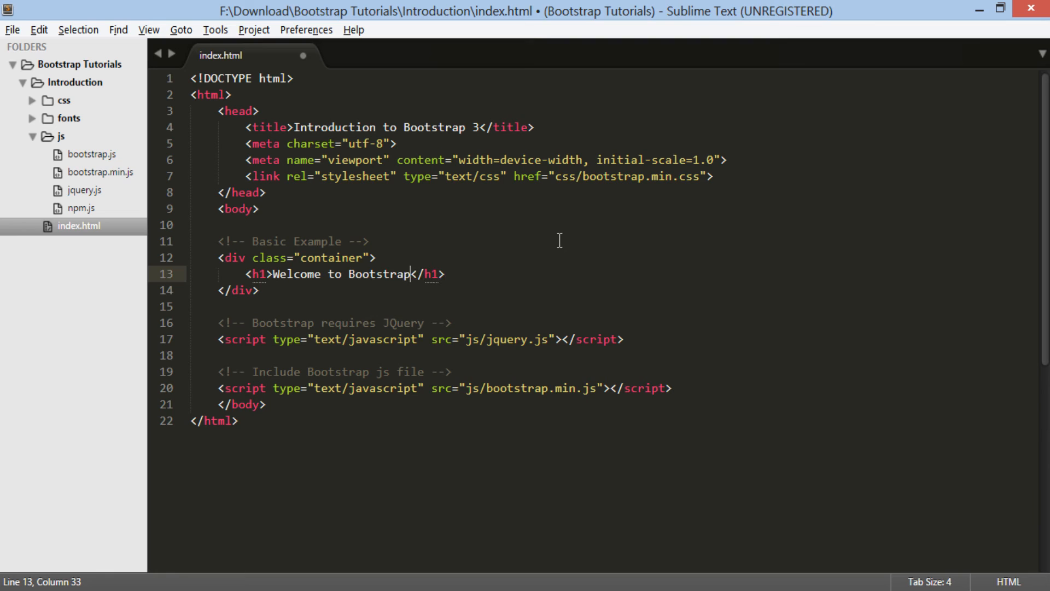
pyautogui.write('3')
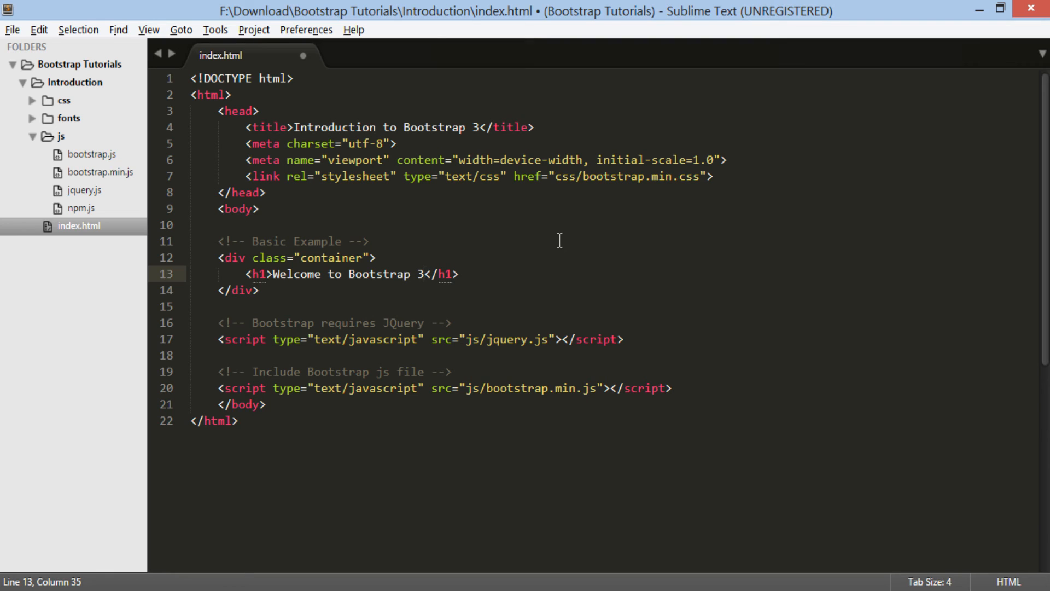
pyautogui.write('!')
pyautogui.write('<p></p>')
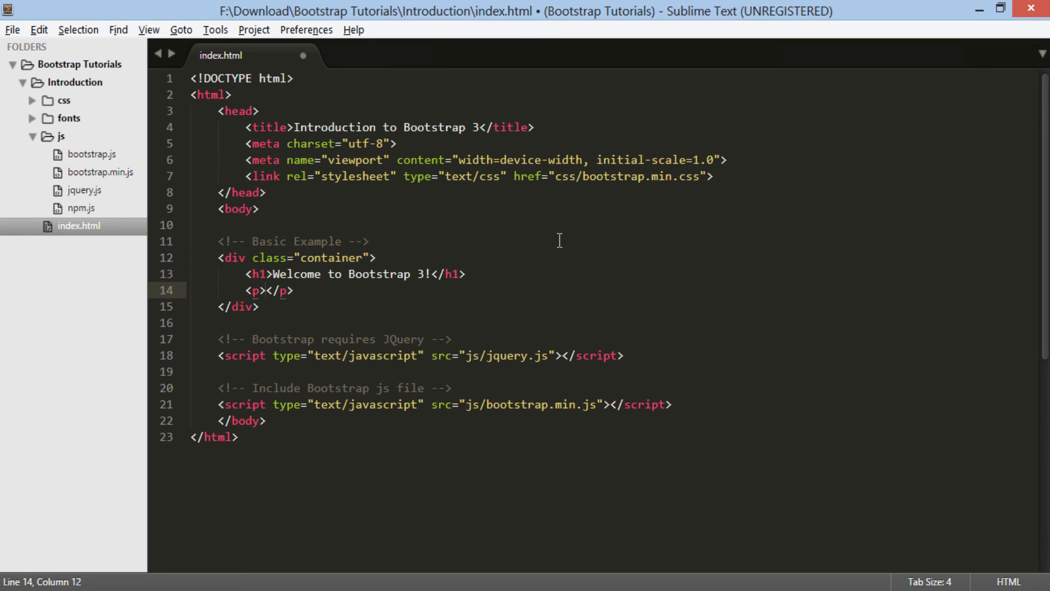
# Add a paragraph of Lorem ipsum placeholder text below the heading.
pyautogui.write('lo')
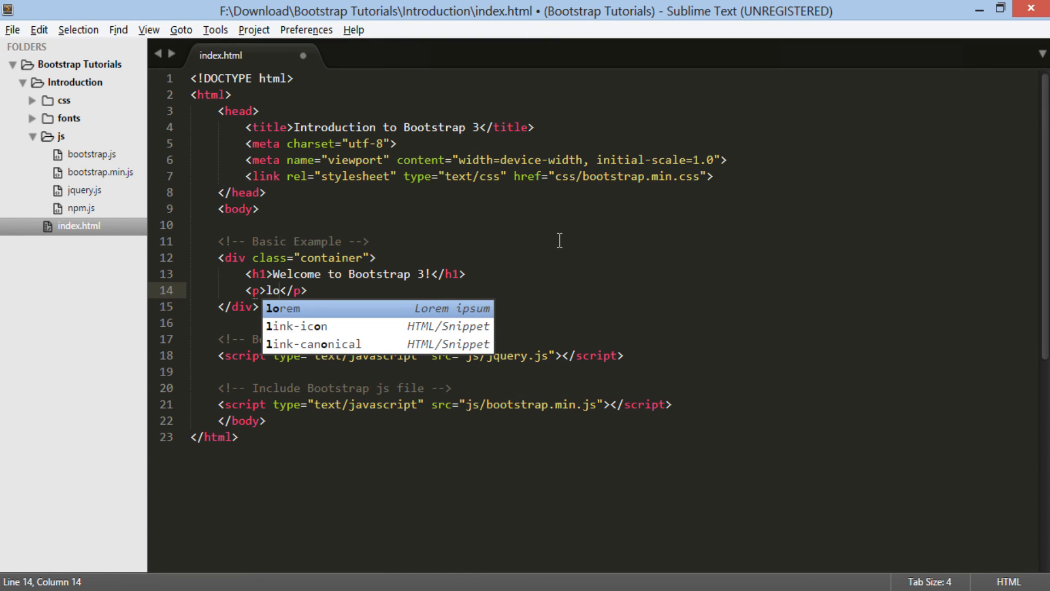
pyautogui.press('Tab')
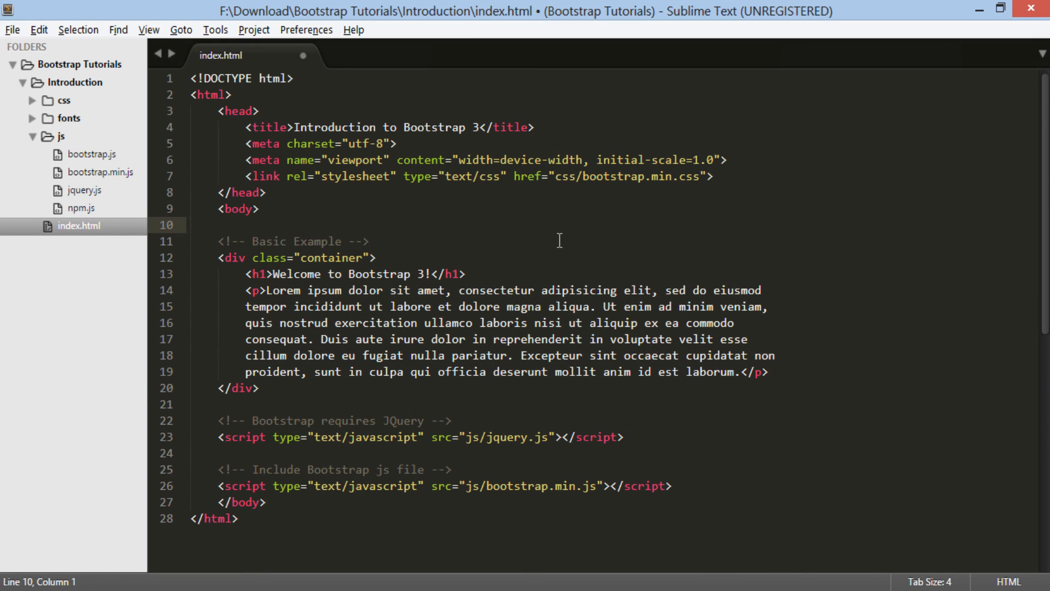
pyautogui.doubleClick(329, 257)
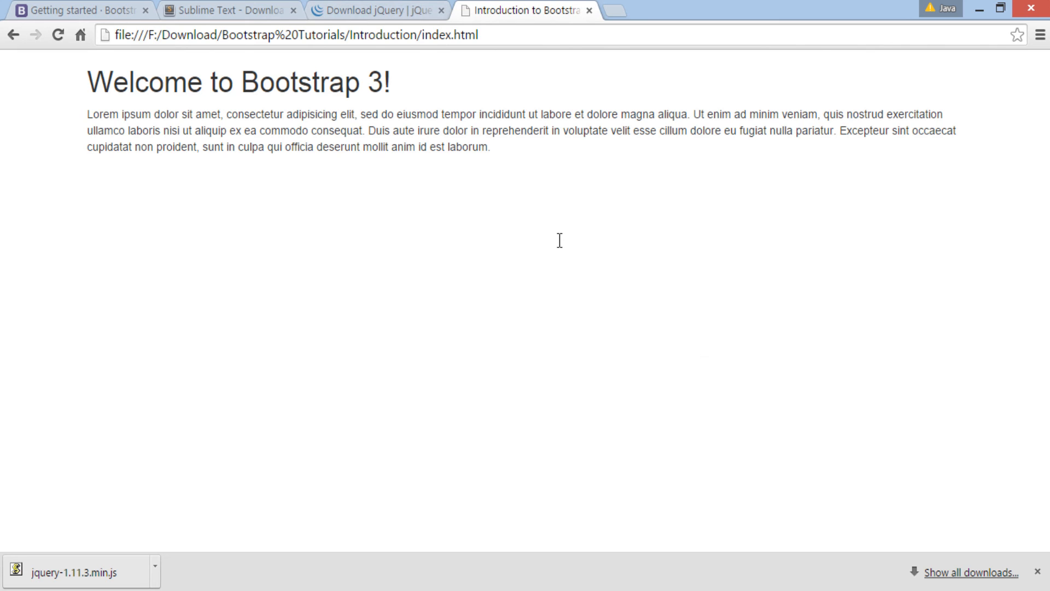
# Highlight the rendered heading and 'Lorem ipsum' text on the Chrome page.
pyautogui.moveTo(86, 80); pyautogui.dragTo(151, 114)
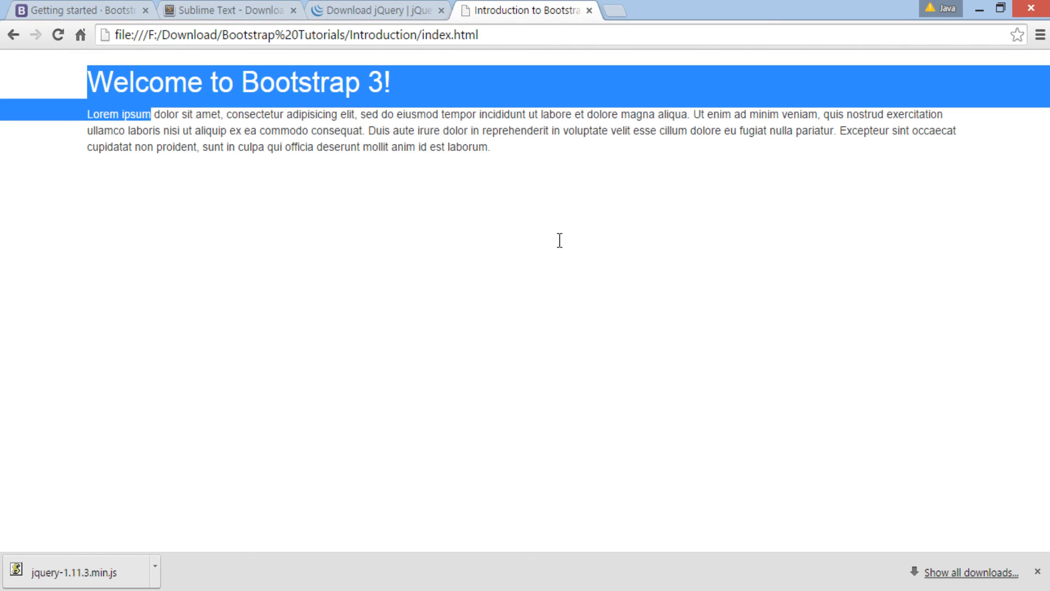